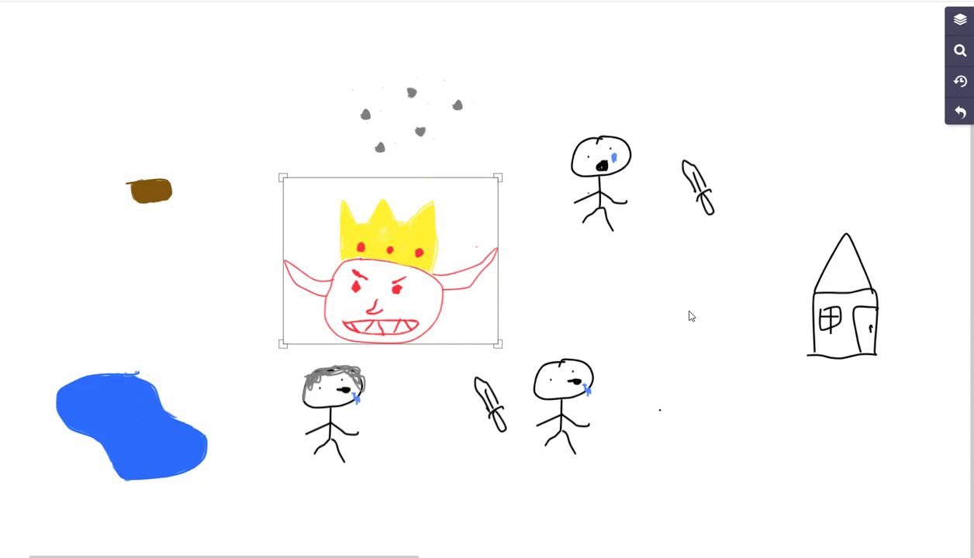
{"action": "mouse_move", "coordinate": [462, 194]}
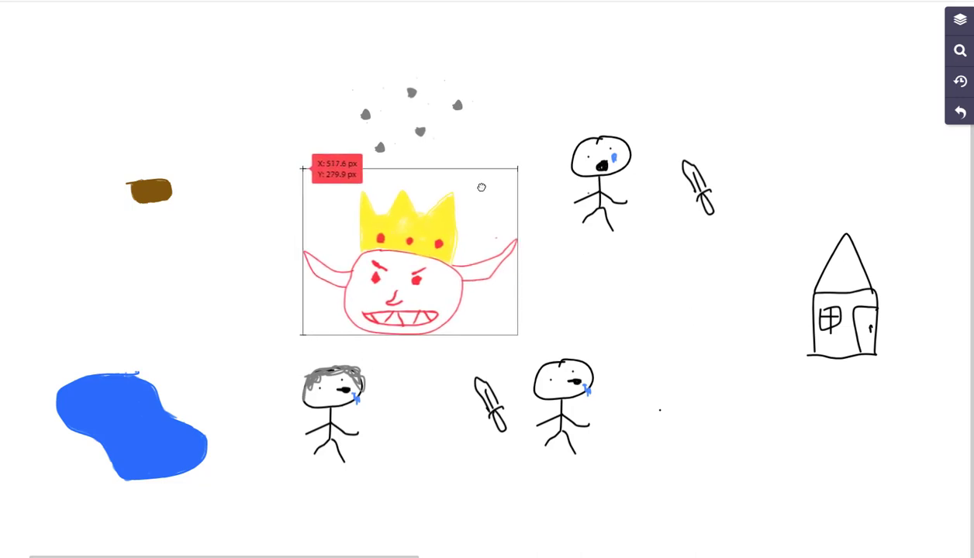
- Move the crowned demon king up and left, between the rocks and the stick figures
{"action": "left_click", "coordinate": [409, 248]}
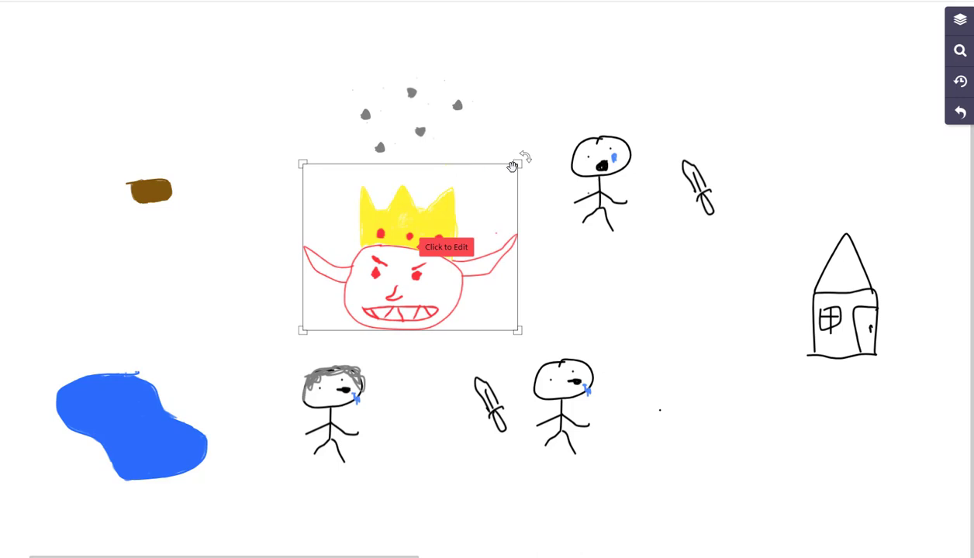
{"action": "mouse_move", "coordinate": [505, 211]}
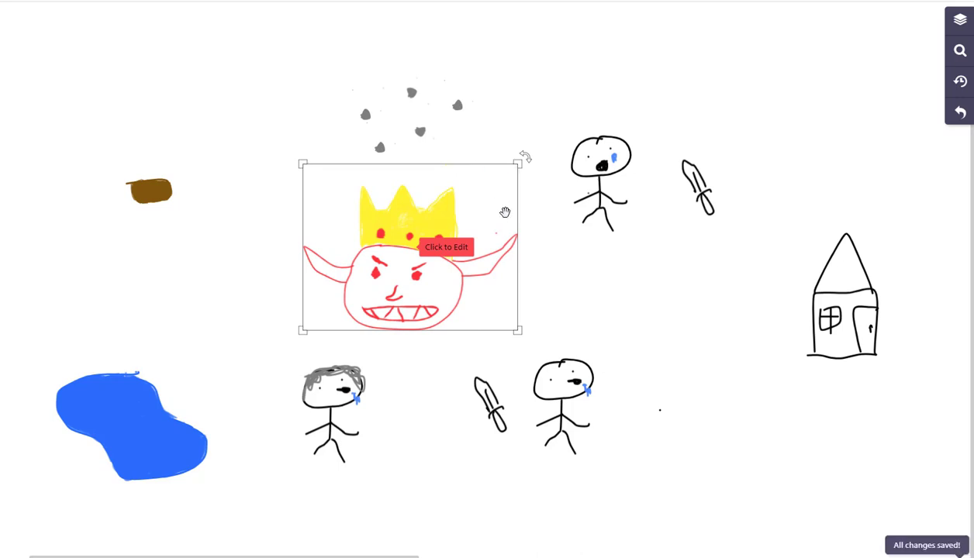
{"action": "mouse_move", "coordinate": [516, 206]}
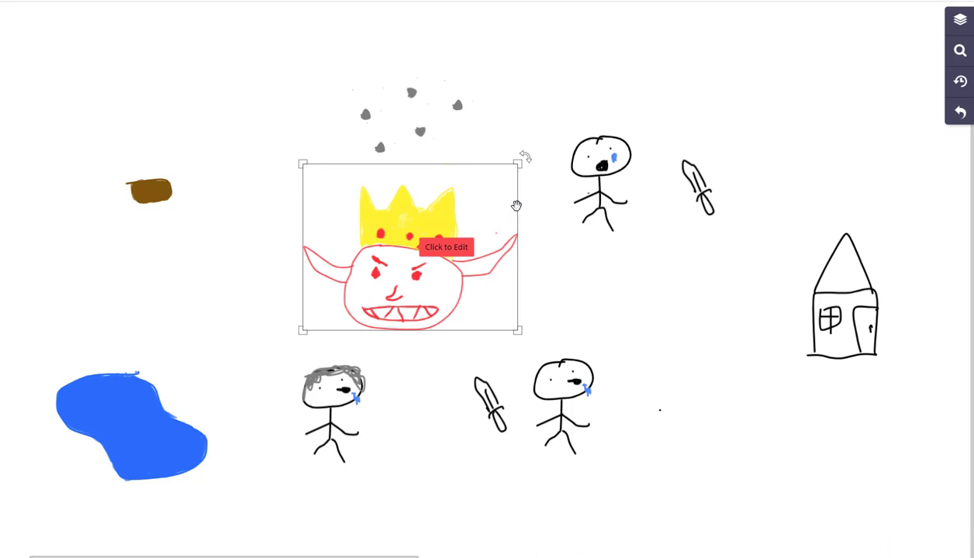
{"action": "mouse_move", "coordinate": [496, 235]}
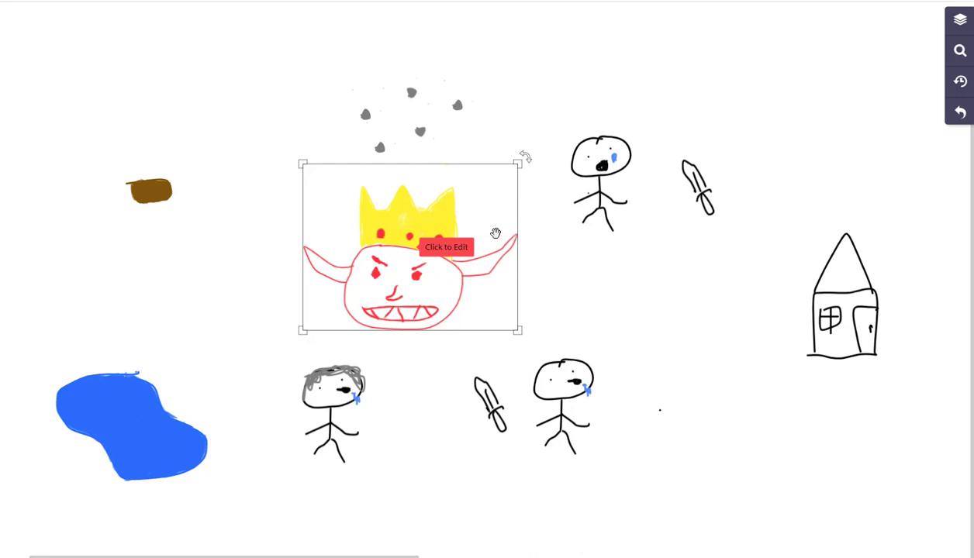
{"action": "mouse_move", "coordinate": [504, 207]}
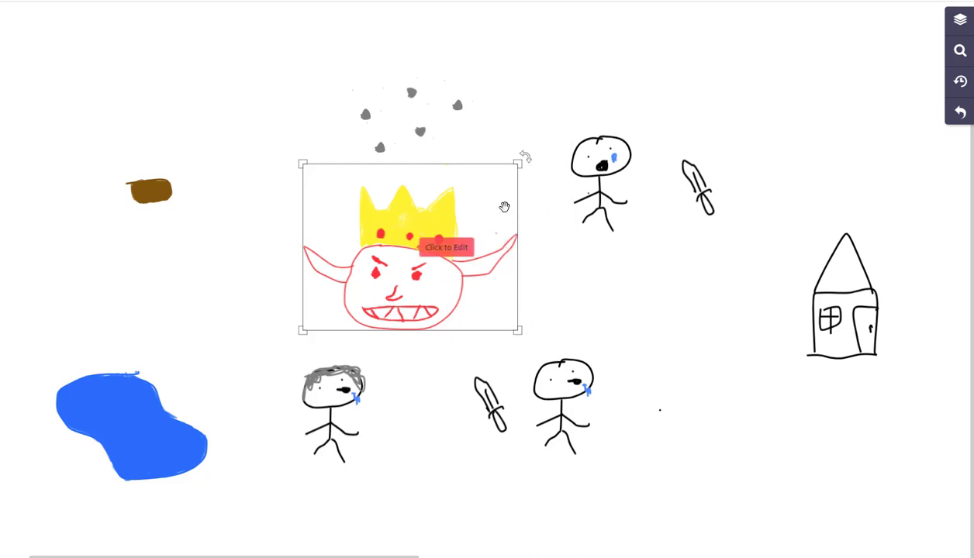
{"action": "left_click_drag", "start_coordinate": [410, 247], "coordinate": [369, 221]}
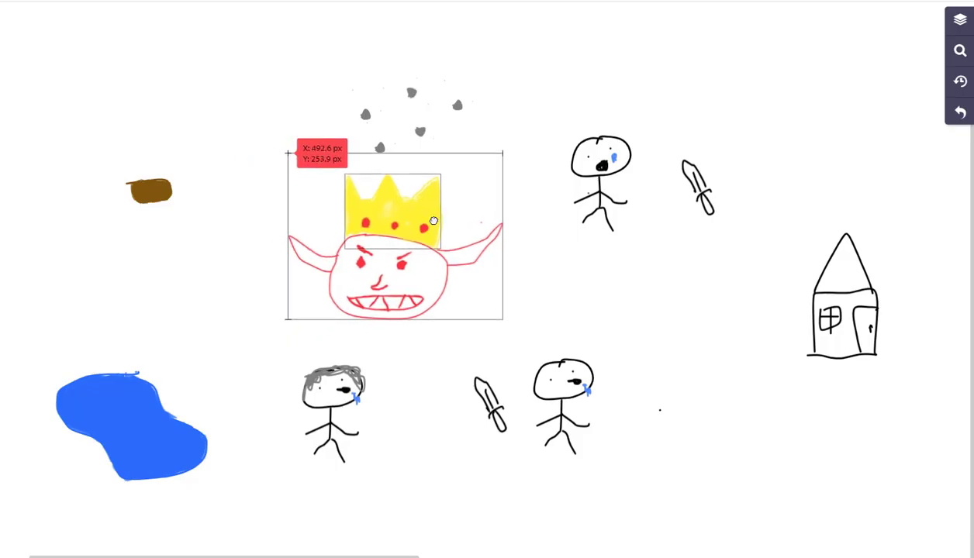
{"action": "left_click_drag", "start_coordinate": [434, 219], "coordinate": [407, 211]}
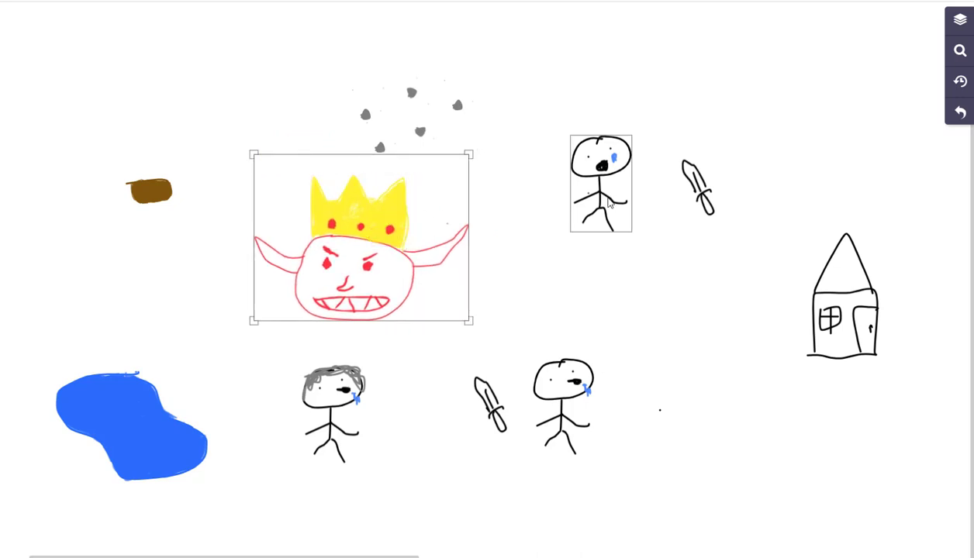
- Move the crying stick figure beside the king, tip it over, and shift the sword right
{"action": "left_click_drag", "start_coordinate": [601, 184], "coordinate": [539, 252]}
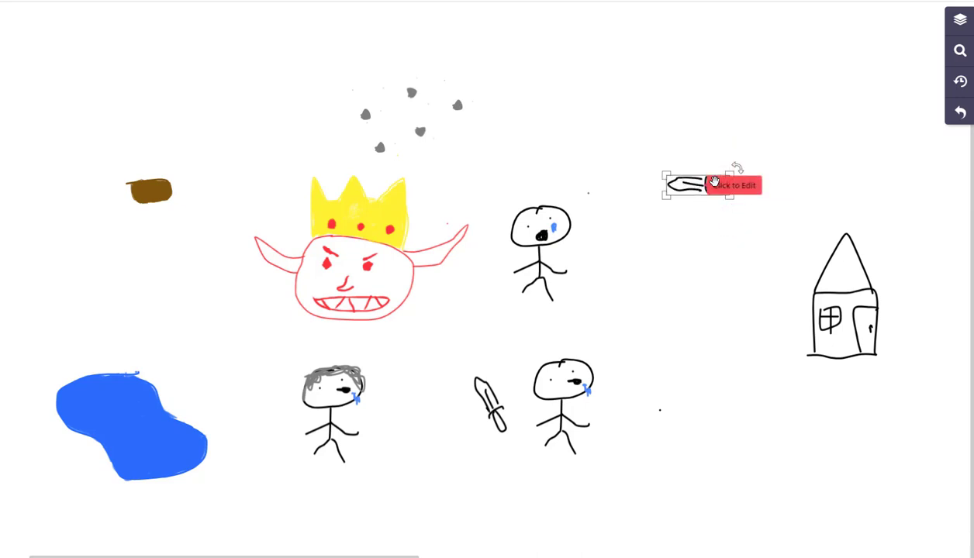
{"action": "left_click_drag", "start_coordinate": [709, 185], "coordinate": [869, 210]}
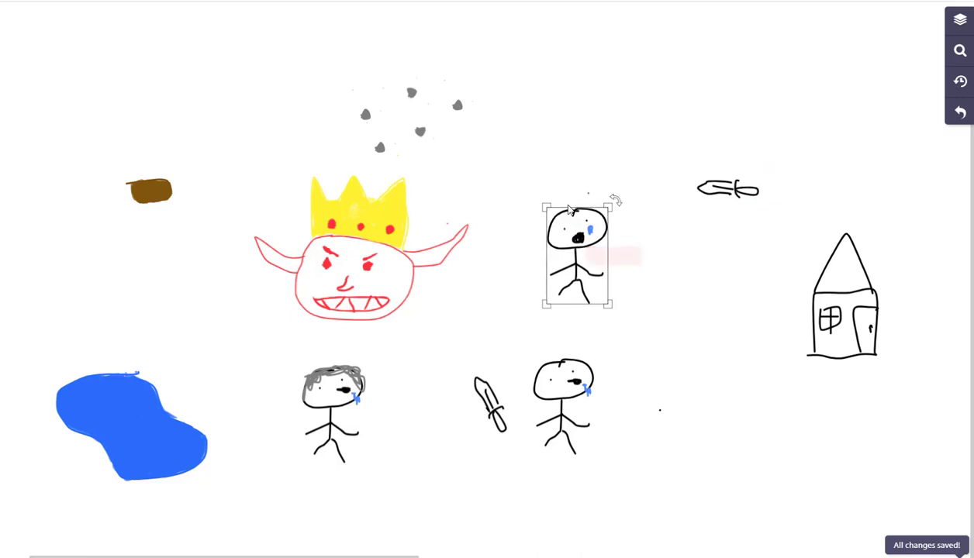
{"action": "left_click_drag", "start_coordinate": [590, 199], "coordinate": [520, 214]}
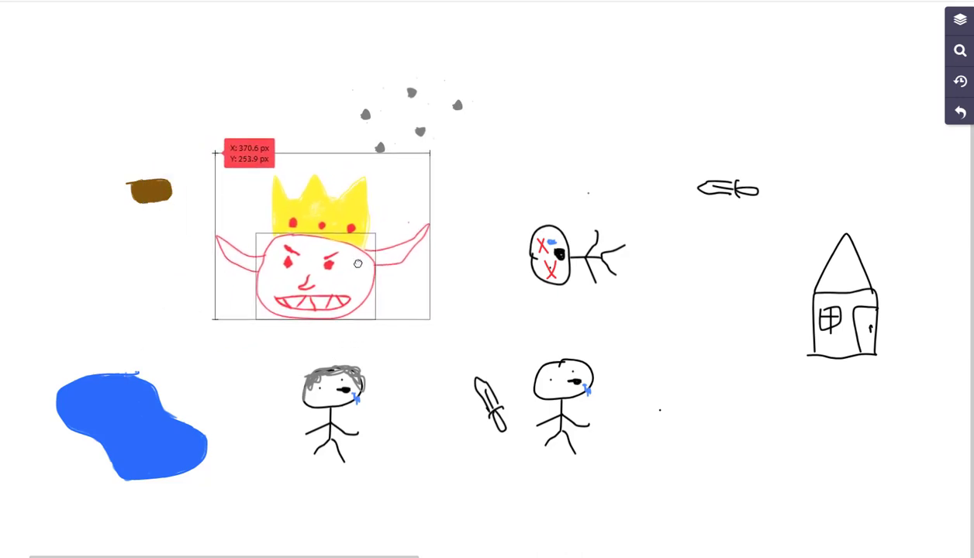
- Place the demon king beside the brown blob with the gray-haired stick figure just right of it
{"action": "left_click_drag", "start_coordinate": [358, 264], "coordinate": [362, 290]}
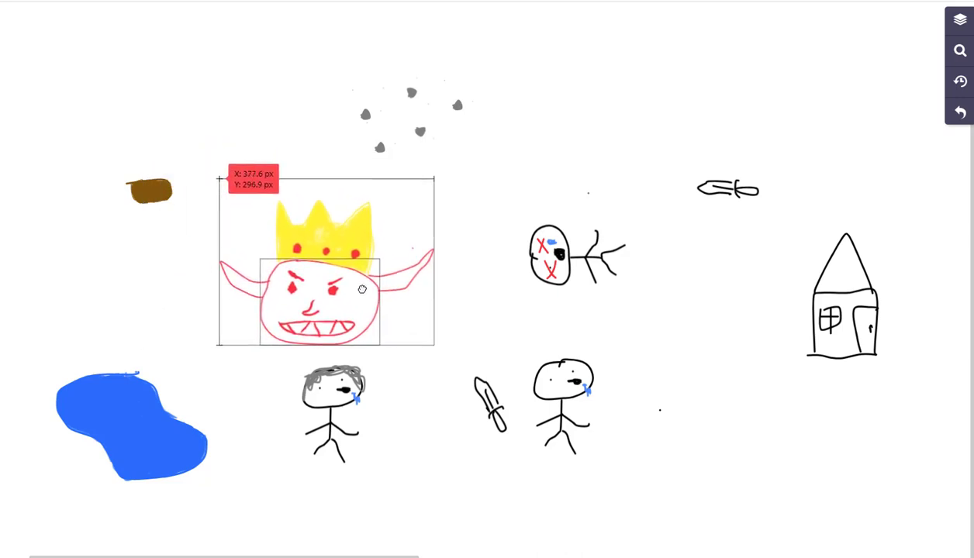
{"action": "left_click_drag", "start_coordinate": [362, 289], "coordinate": [350, 284]}
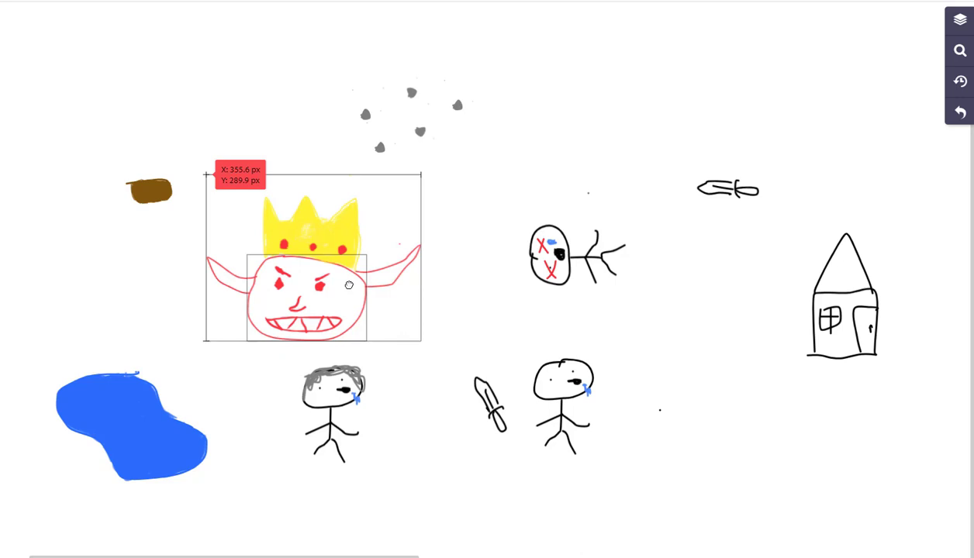
{"action": "left_click_drag", "start_coordinate": [349, 285], "coordinate": [376, 300]}
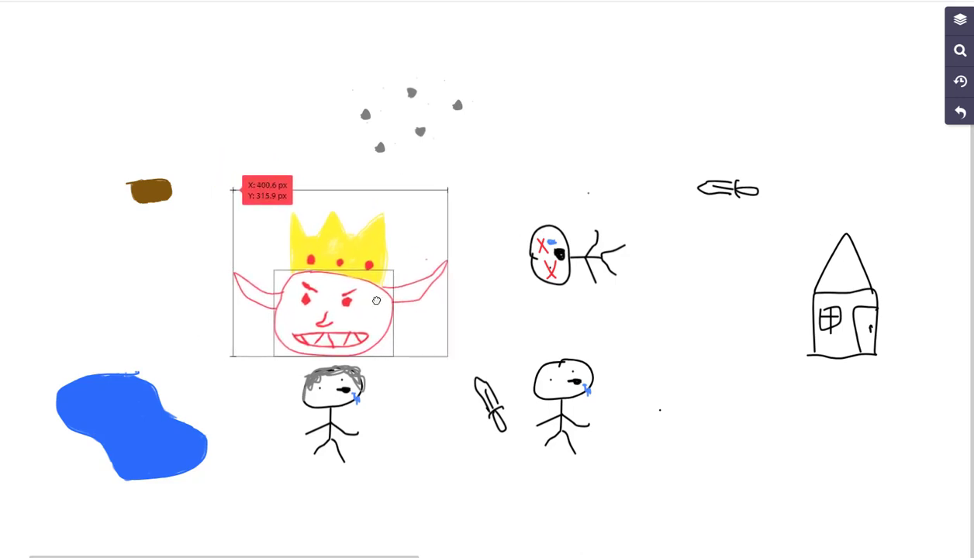
{"action": "left_click_drag", "start_coordinate": [376, 300], "coordinate": [412, 283]}
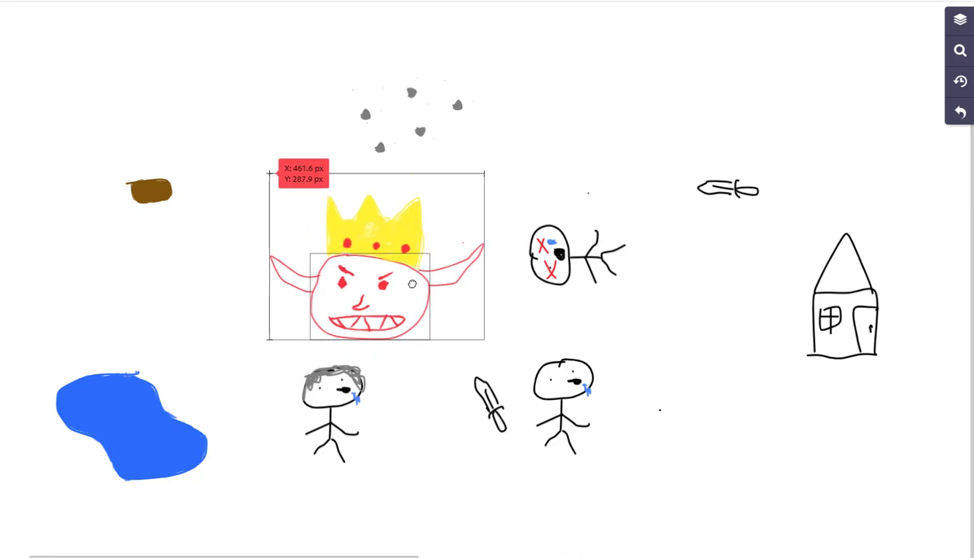
{"action": "left_click_drag", "start_coordinate": [413, 284], "coordinate": [385, 278]}
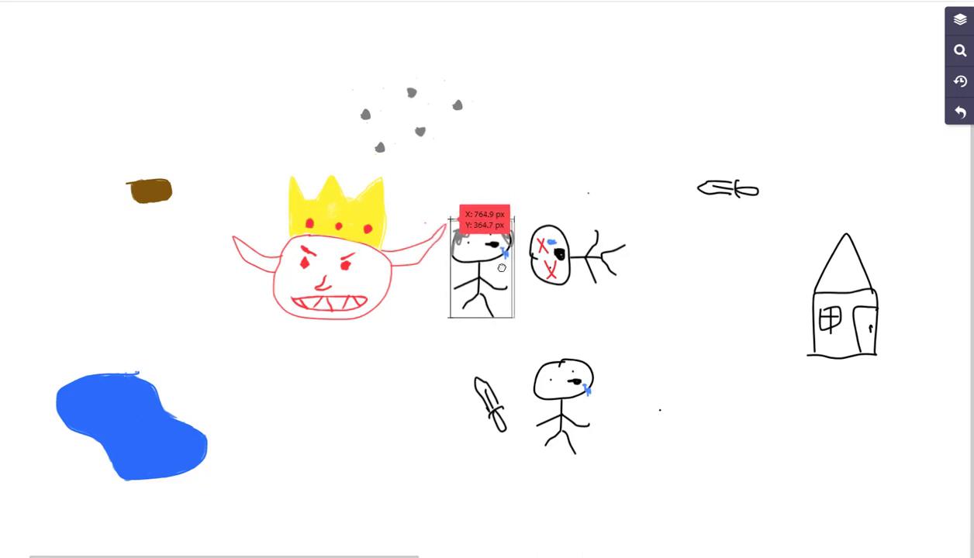
{"action": "left_click_drag", "start_coordinate": [481, 268], "coordinate": [472, 256]}
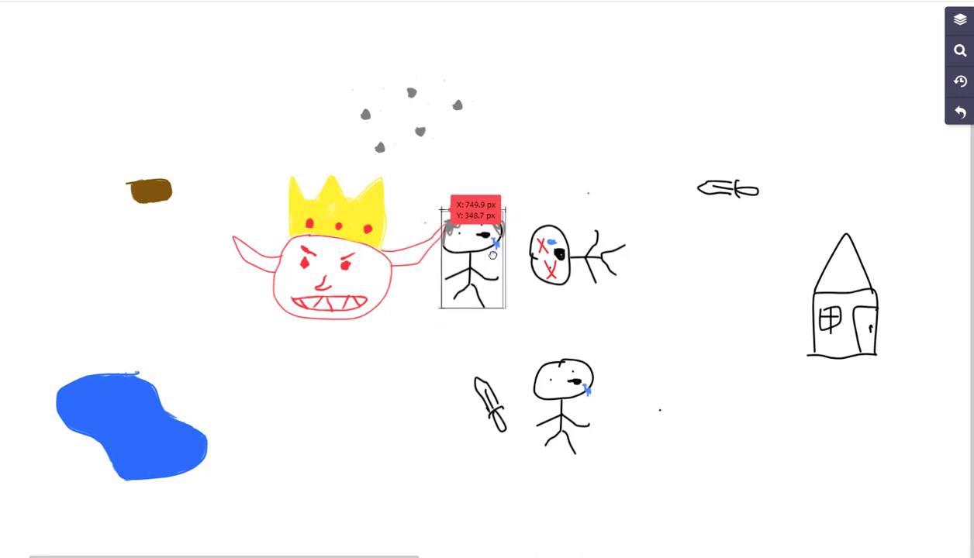
{"action": "left_click_drag", "start_coordinate": [471, 259], "coordinate": [472, 215]}
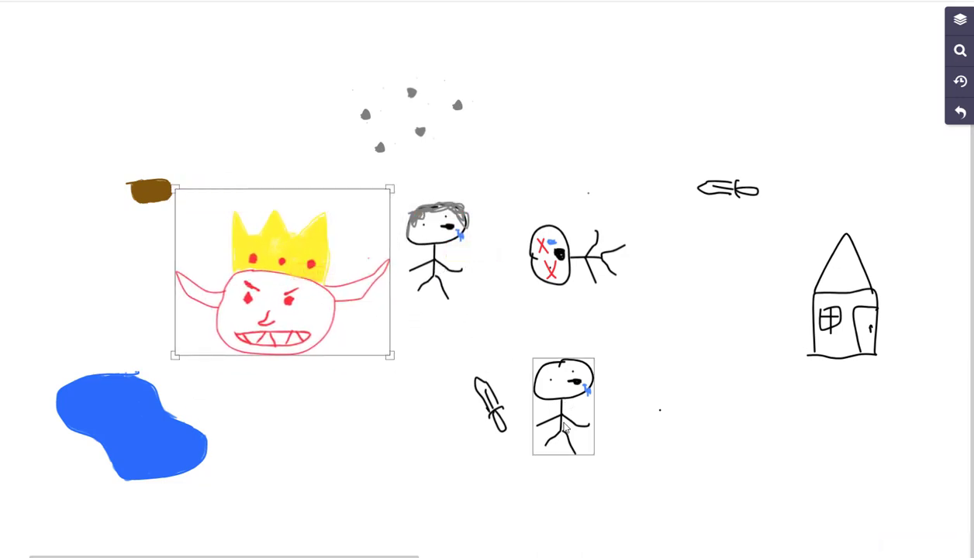
- Move the stick figure and demon king to the lower right, and the gray-haired figure onto the pond
{"action": "left_click_drag", "start_coordinate": [562, 407], "coordinate": [616, 380]}
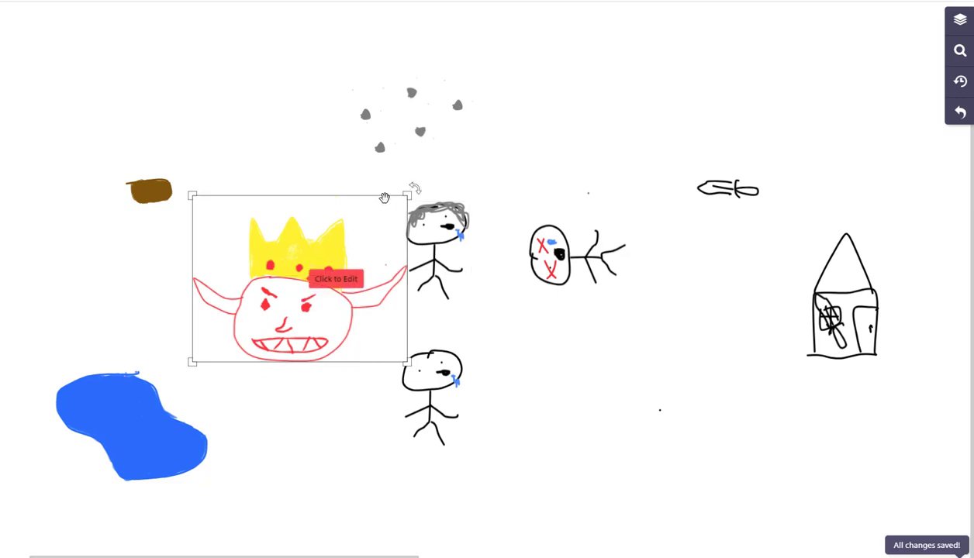
{"action": "left_click_drag", "start_coordinate": [299, 279], "coordinate": [535, 407]}
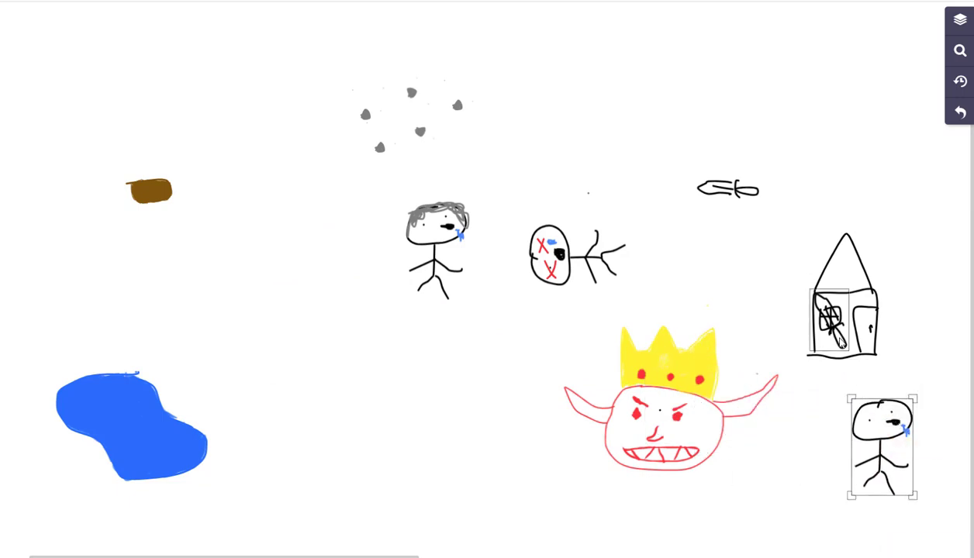
{"action": "left_click", "coordinate": [437, 250]}
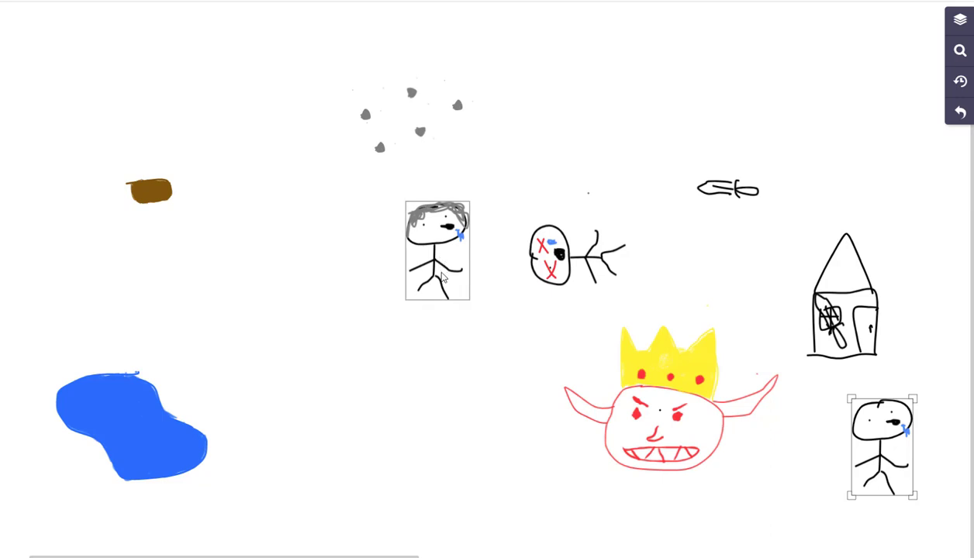
{"action": "left_click_drag", "start_coordinate": [880, 444], "coordinate": [245, 348]}
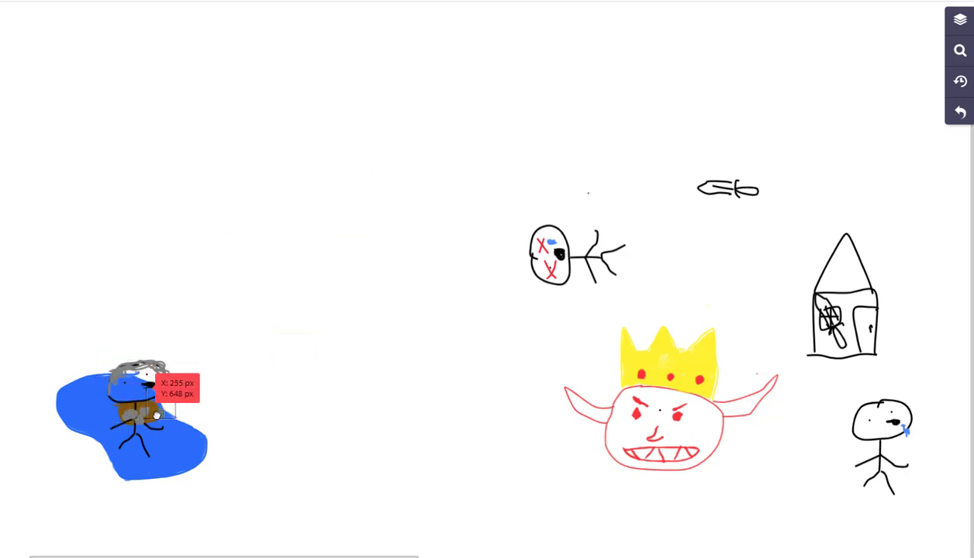
- Select the gray-haired figure in the pond and draw red X marks on it
{"action": "left_click", "coordinate": [143, 414]}
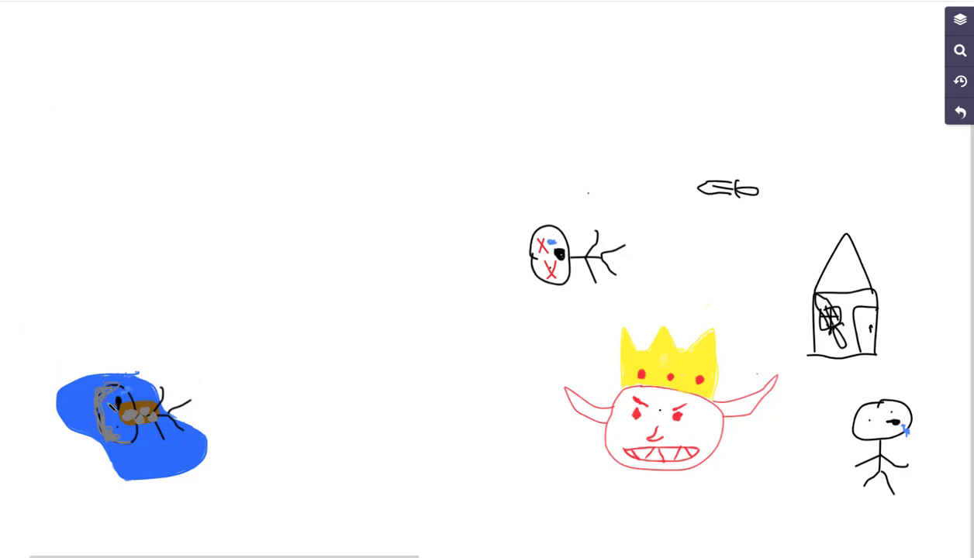
{"action": "left_click_drag", "start_coordinate": [109, 399], "coordinate": [124, 439]}
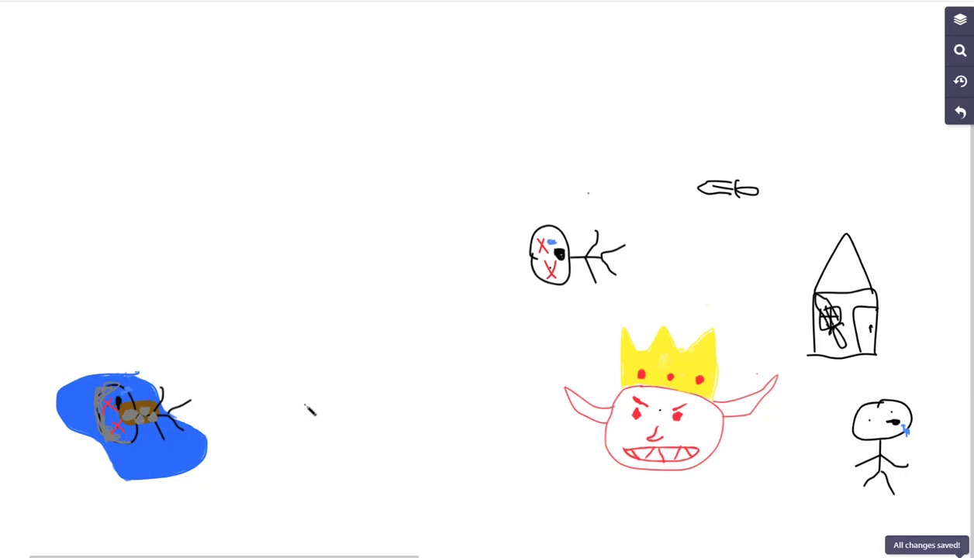
{"action": "mouse_move", "coordinate": [453, 431]}
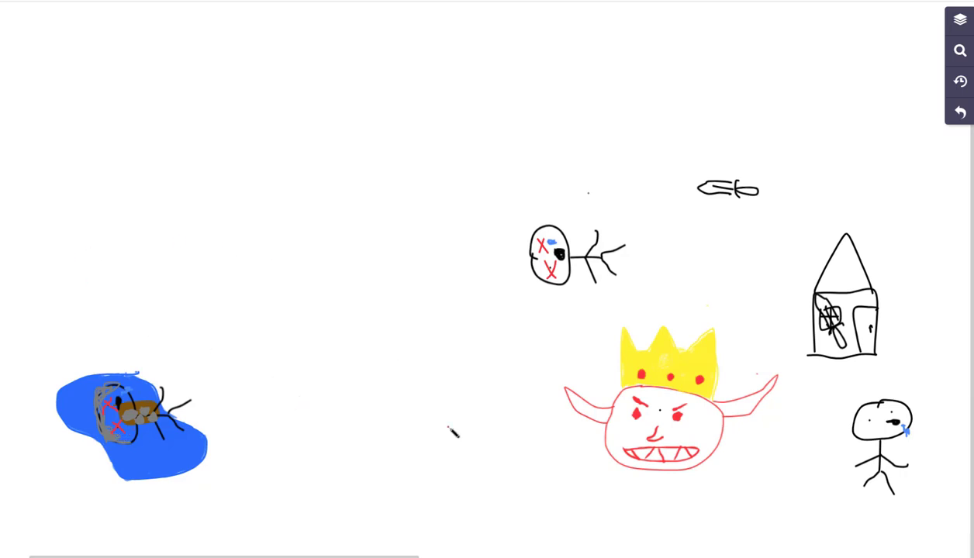
{"action": "mouse_move", "coordinate": [454, 432]}
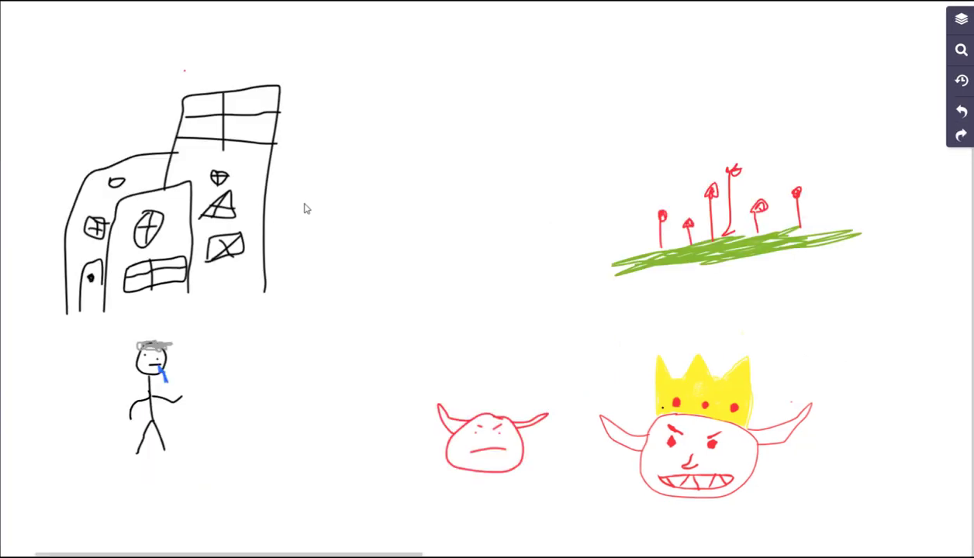
{"action": "mouse_move", "coordinate": [533, 323]}
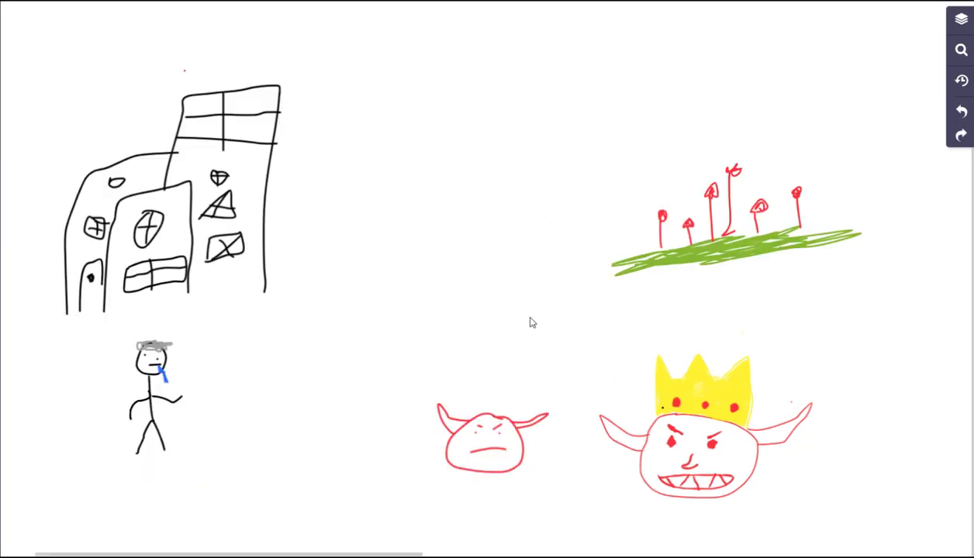
{"action": "mouse_move", "coordinate": [564, 345]}
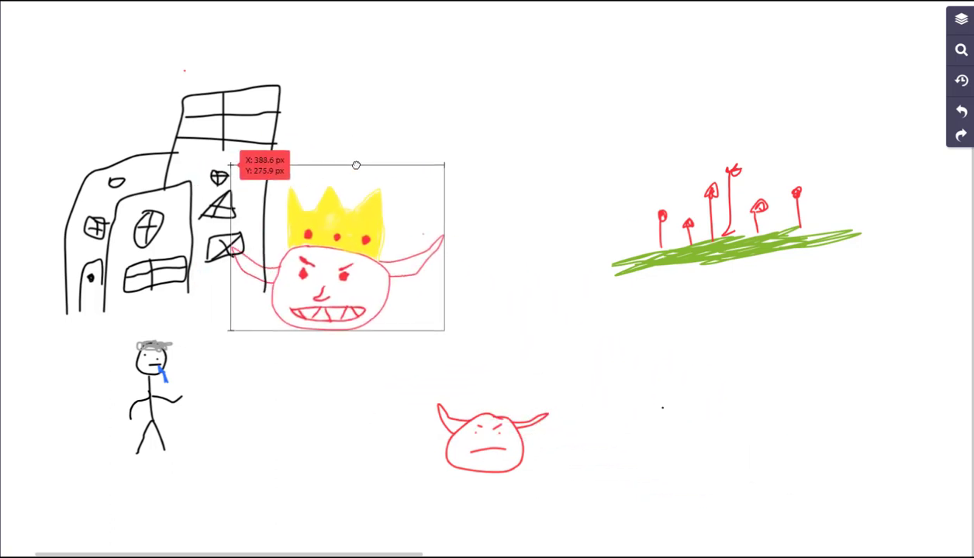
- Move the crowned demon king to the lower right of the canvas
{"action": "left_click_drag", "start_coordinate": [356, 165], "coordinate": [295, 190]}
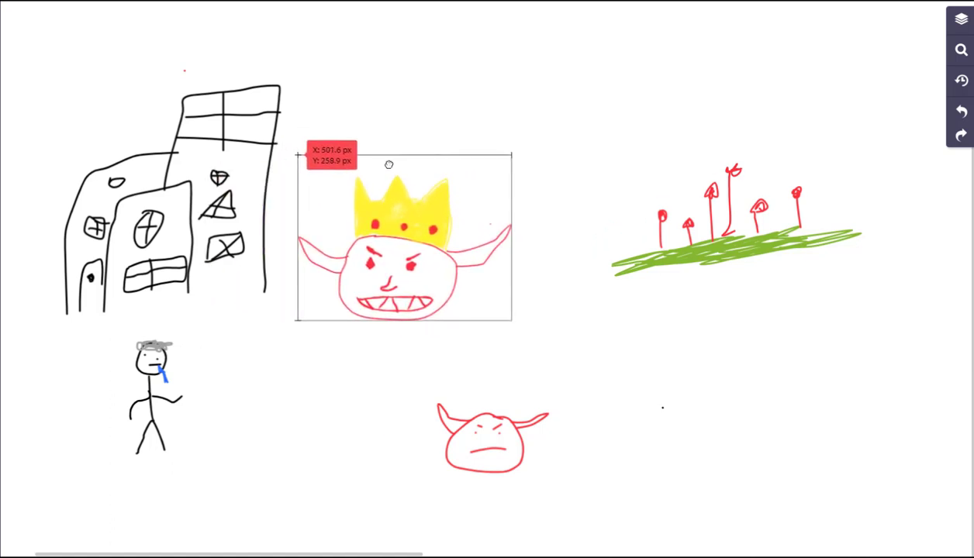
{"action": "left_click_drag", "start_coordinate": [389, 164], "coordinate": [407, 169]}
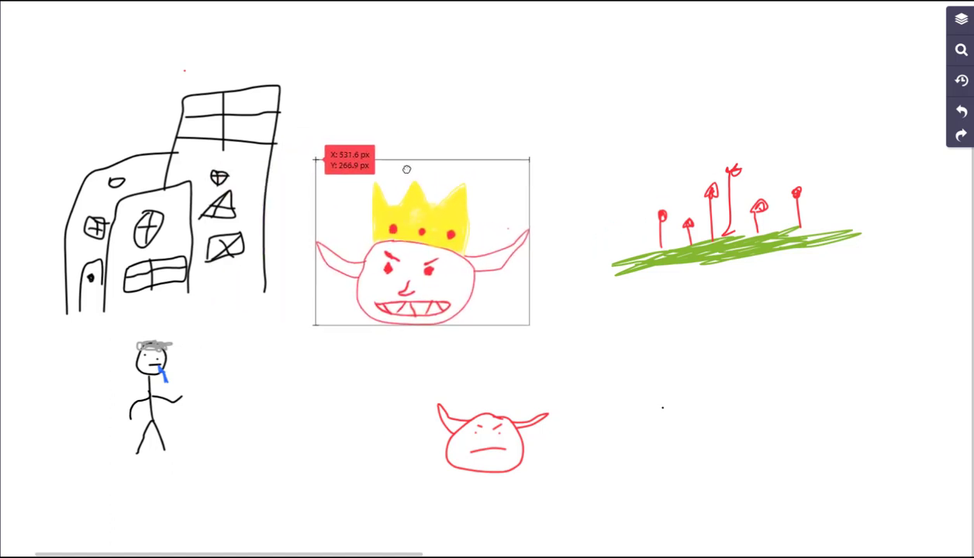
{"action": "left_click_drag", "start_coordinate": [406, 169], "coordinate": [749, 321]}
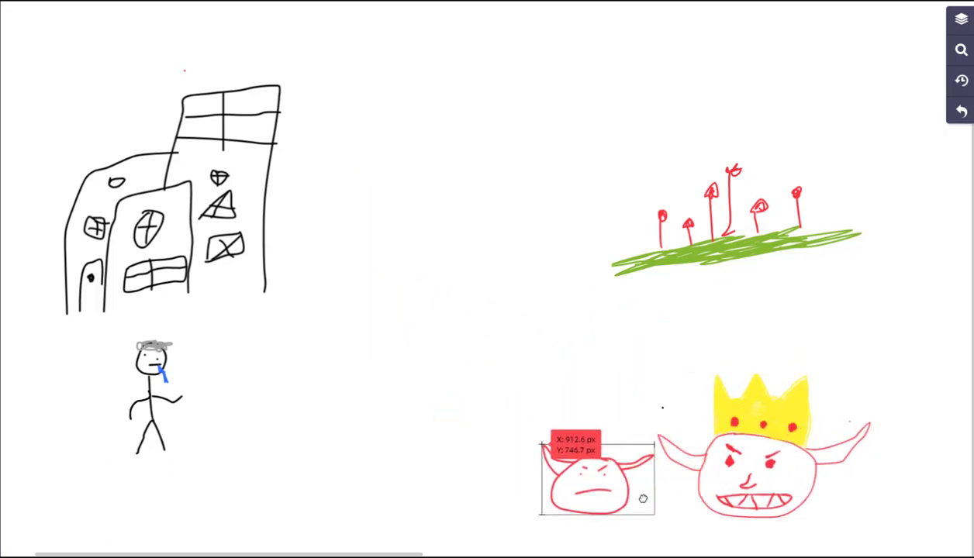
- Place the small horned demon beside the stick figure and nudge the figure left
{"action": "left_click_drag", "start_coordinate": [597, 477], "coordinate": [415, 365]}
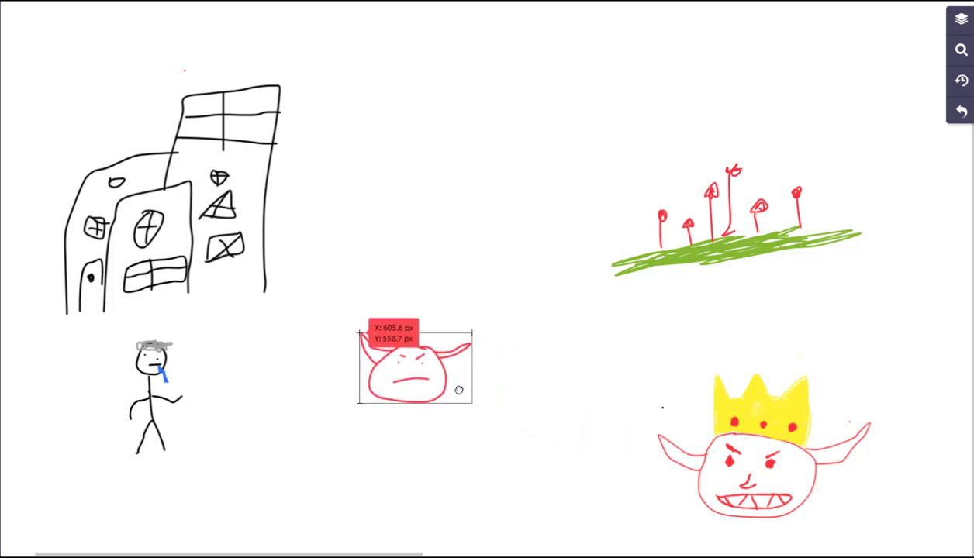
{"action": "left_click_drag", "start_coordinate": [415, 364], "coordinate": [255, 357]}
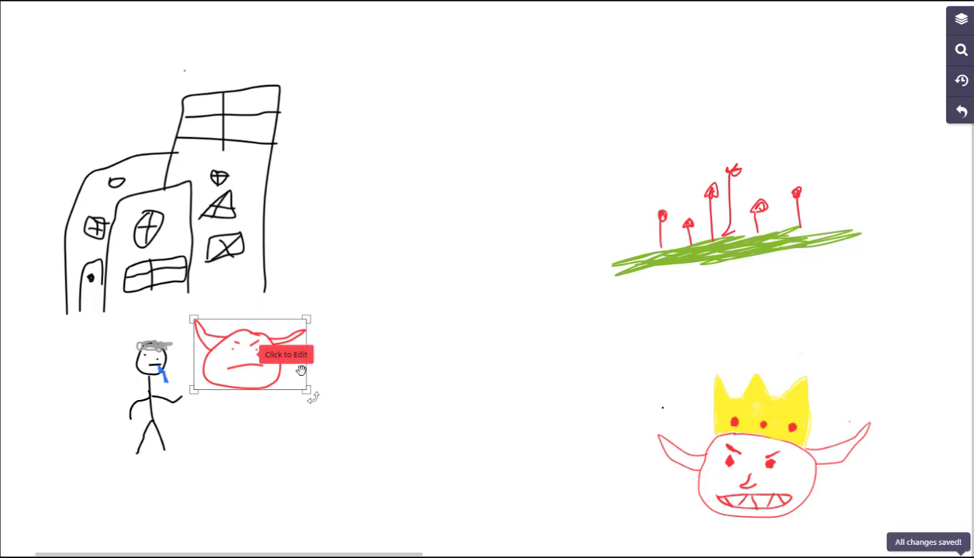
{"action": "left_click_drag", "start_coordinate": [251, 355], "coordinate": [250, 430]}
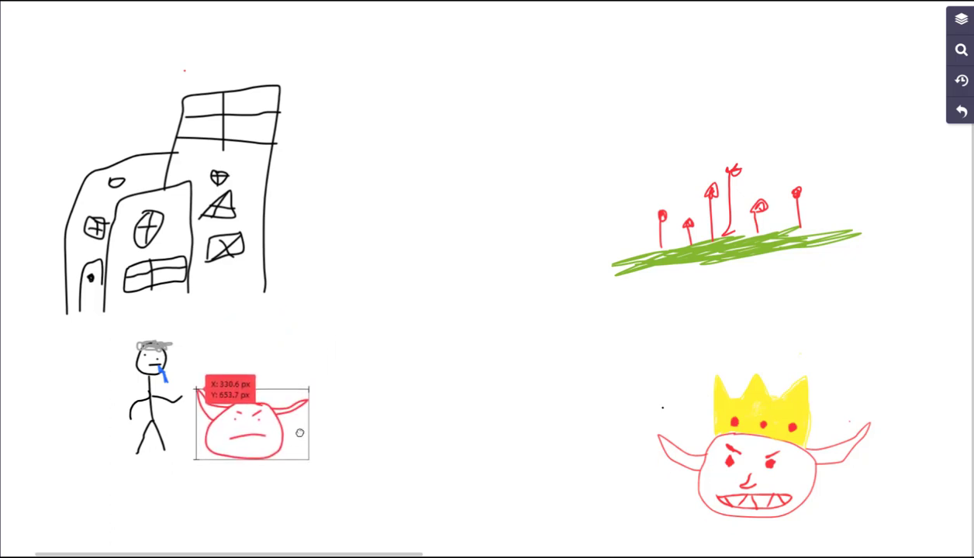
{"action": "left_click_drag", "start_coordinate": [252, 423], "coordinate": [271, 357]}
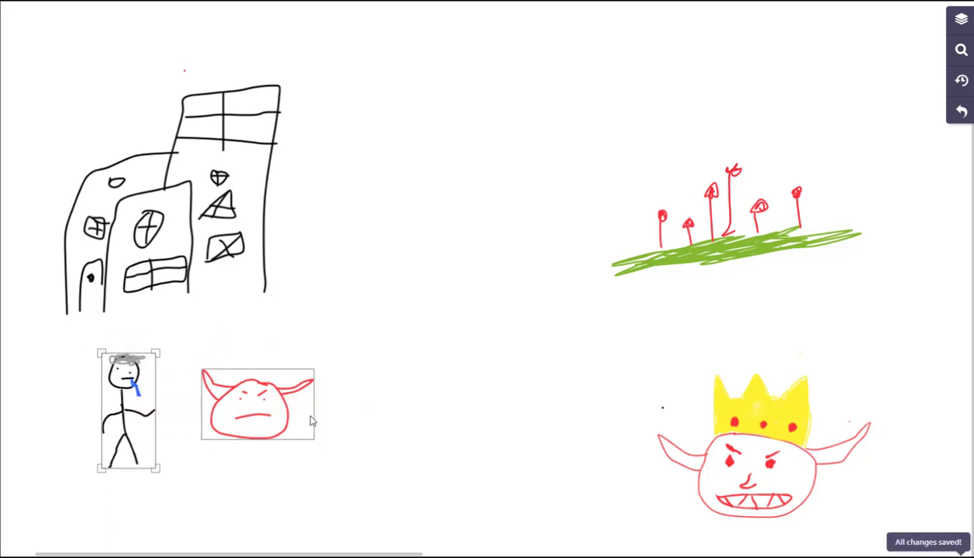
- Move the small demon above the buildings and bring the crowned king lower
{"action": "left_click_drag", "start_coordinate": [258, 403], "coordinate": [128, 84]}
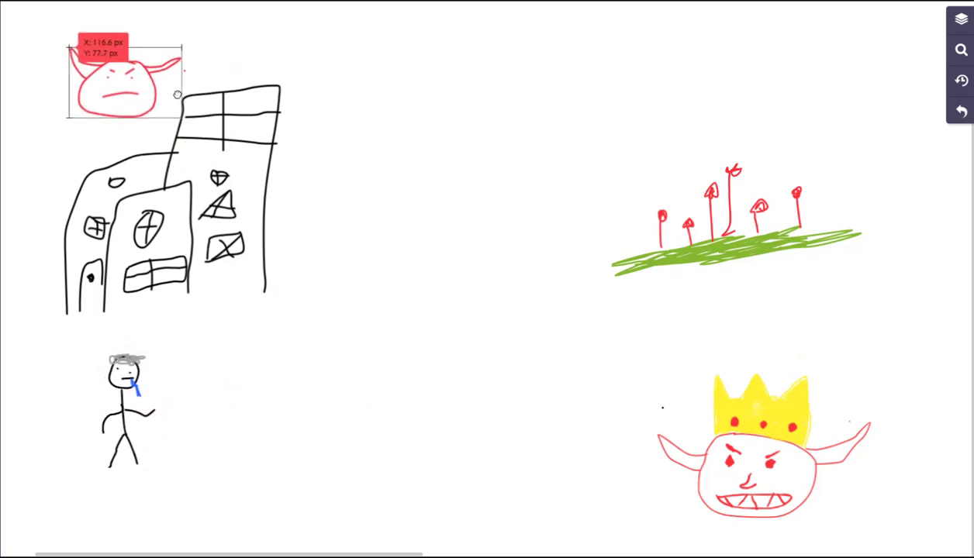
{"action": "left_click", "coordinate": [236, 97]}
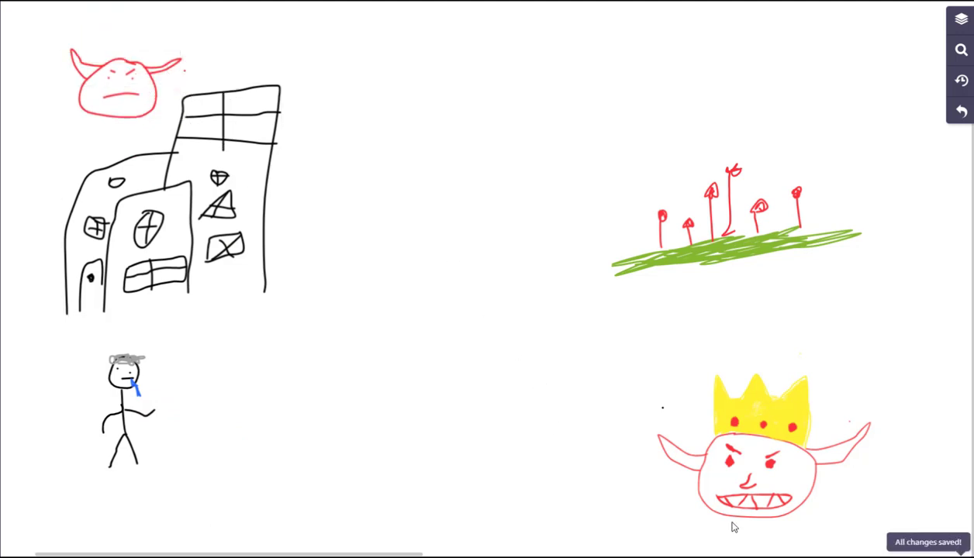
{"action": "left_click_drag", "start_coordinate": [764, 458], "coordinate": [586, 151]}
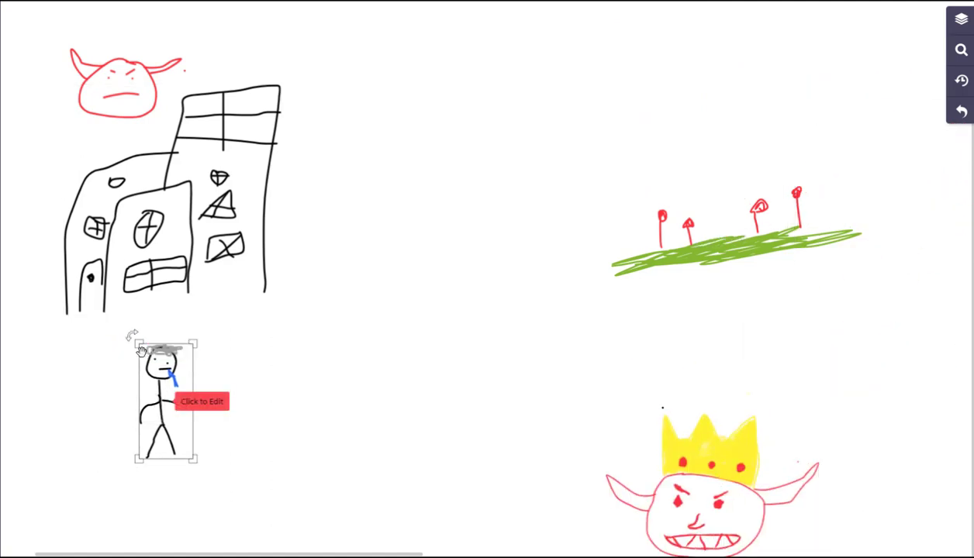
{"action": "mouse_move", "coordinate": [132, 337]}
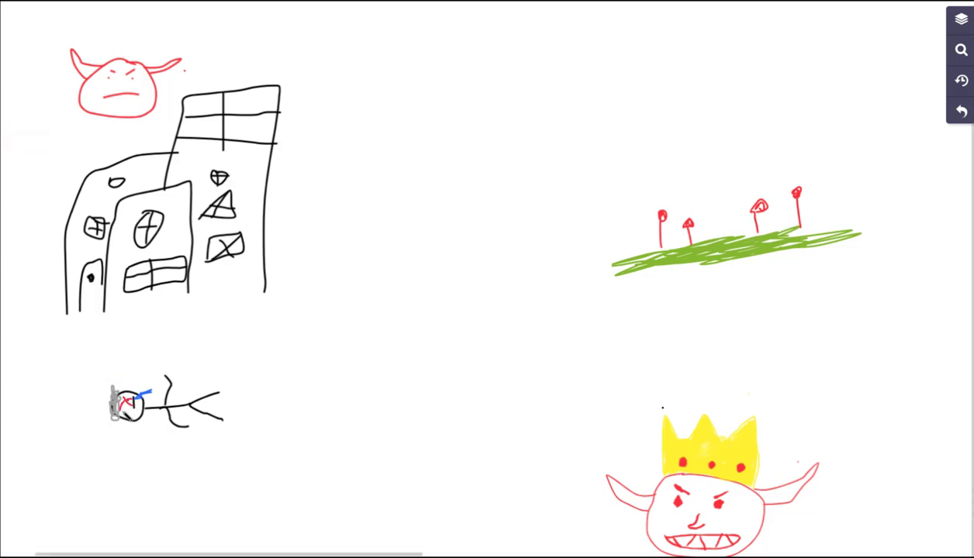
- Tip the stick figure onto its side and settle the small demon above the buildings
{"action": "left_click_drag", "start_coordinate": [116, 407], "coordinate": [132, 418]}
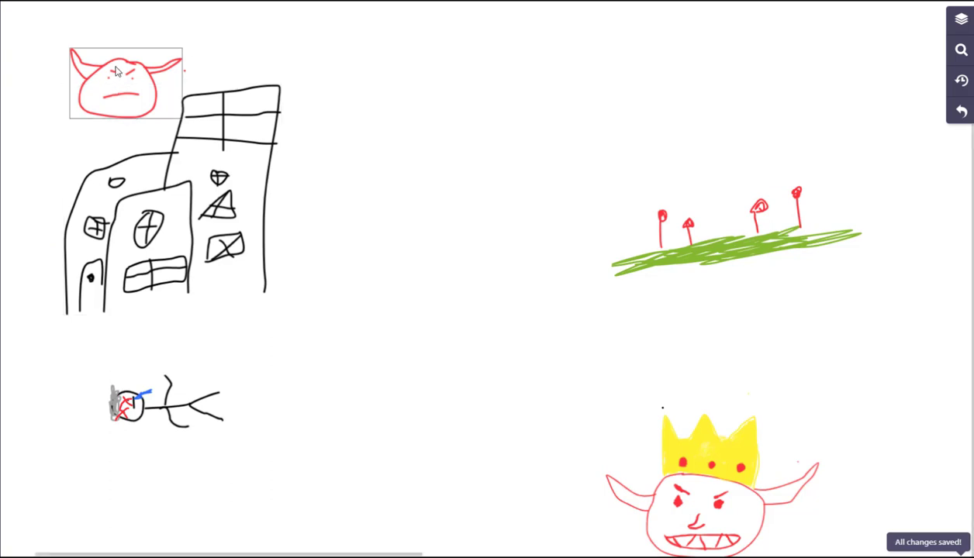
{"action": "left_click_drag", "start_coordinate": [124, 84], "coordinate": [105, 107]}
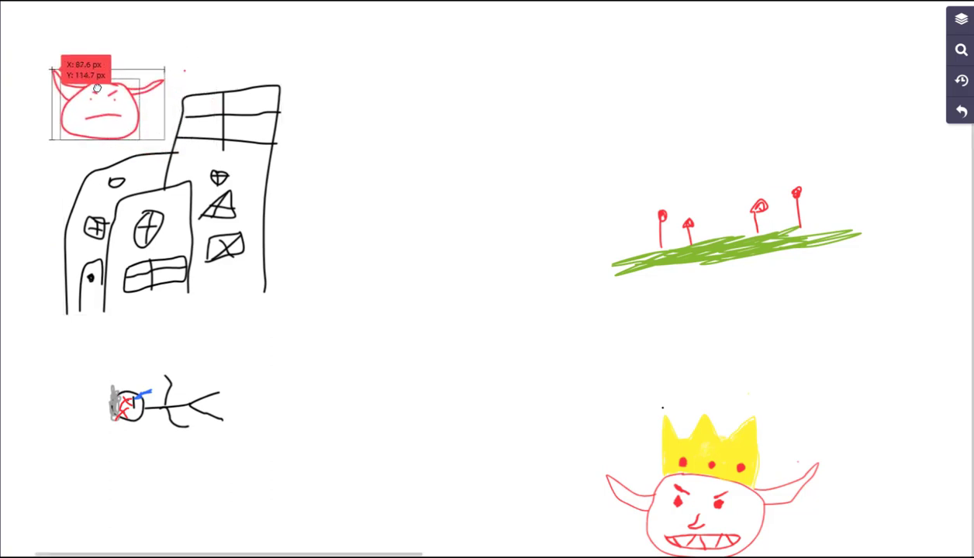
{"action": "left_click_drag", "start_coordinate": [97, 87], "coordinate": [110, 86]}
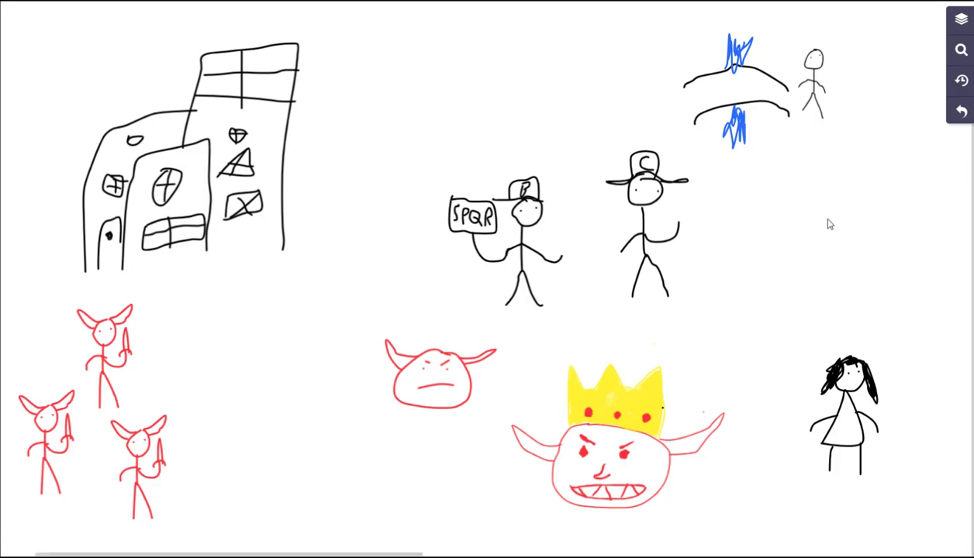
- In the next scene, place the small demon right of the king and the woman between the soldiers
{"action": "left_click", "coordinate": [618, 424]}
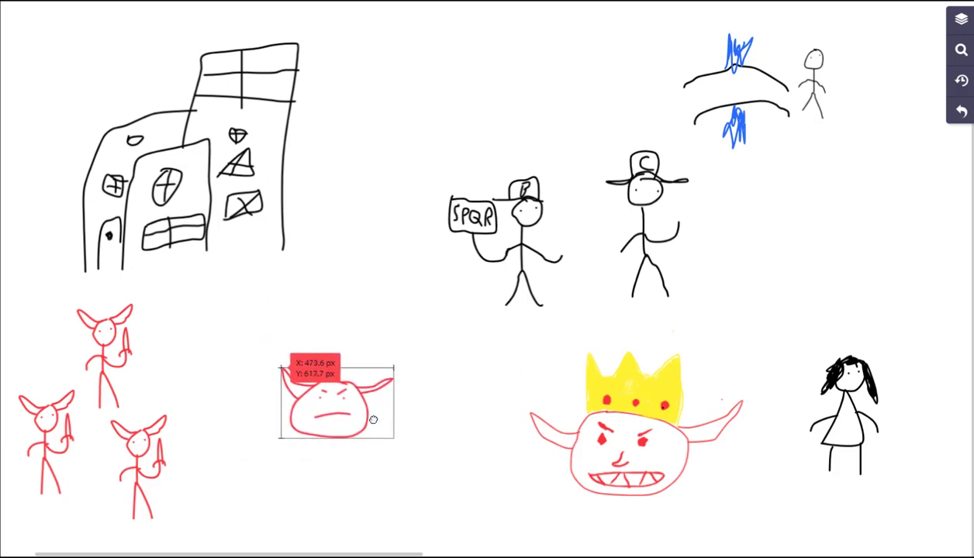
{"action": "left_click_drag", "start_coordinate": [373, 418], "coordinate": [345, 417]}
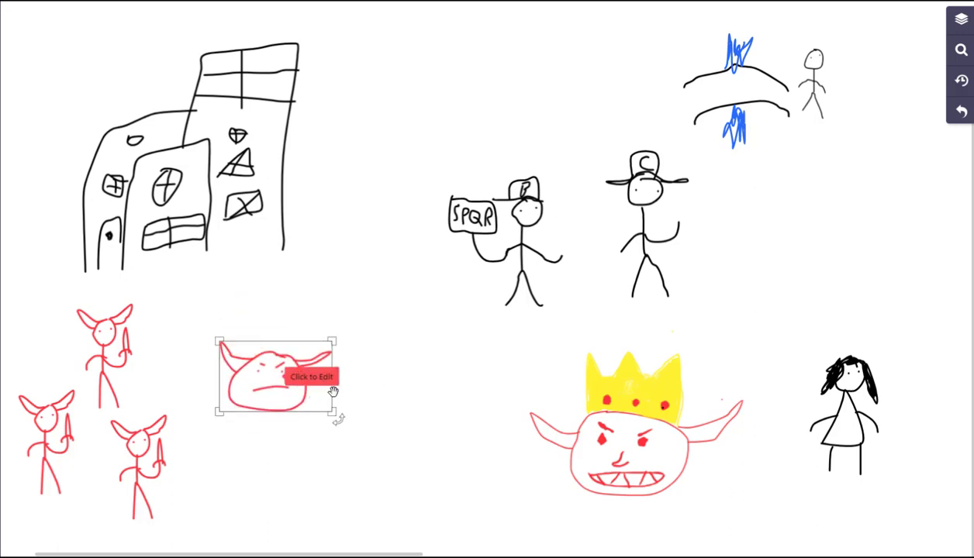
{"action": "left_click_drag", "start_coordinate": [846, 418], "coordinate": [364, 450]}
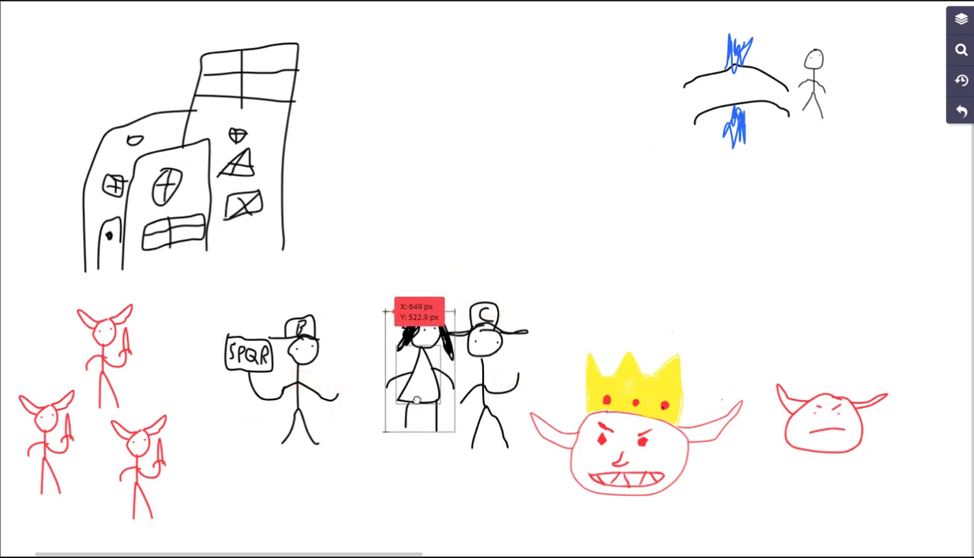
{"action": "left_click", "coordinate": [414, 364]}
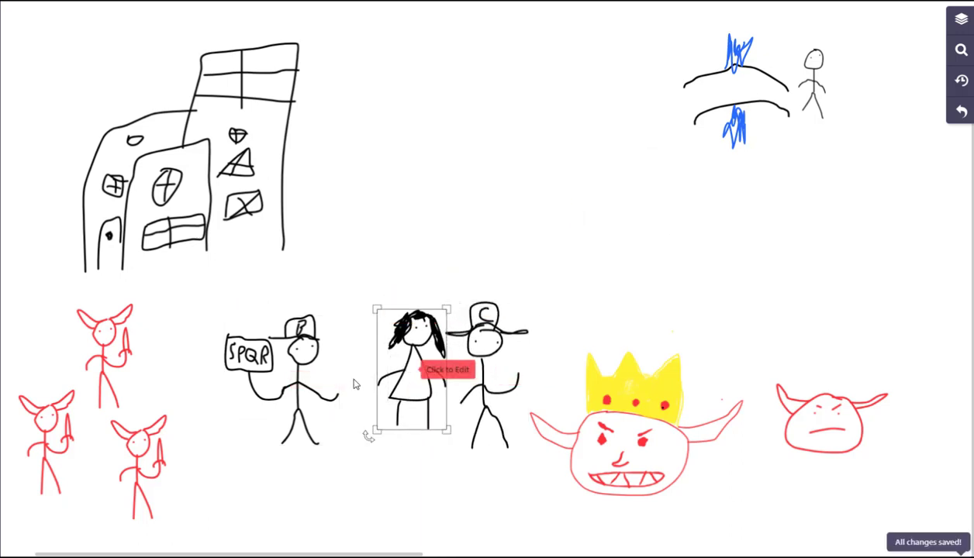
{"action": "left_click", "coordinate": [291, 368]}
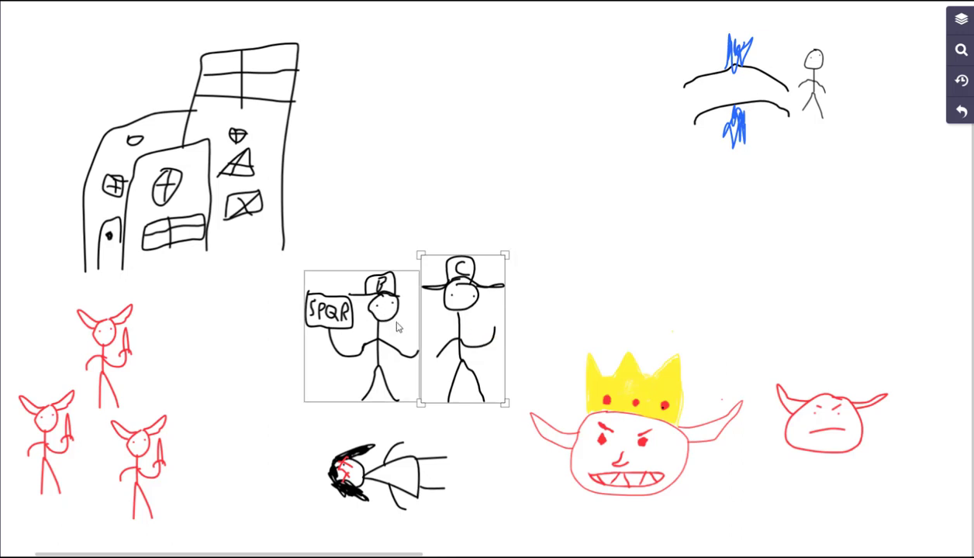
- Move the SPQR soldier and C-capped figure up toward the buildings
{"action": "left_click_drag", "start_coordinate": [462, 330], "coordinate": [504, 268]}
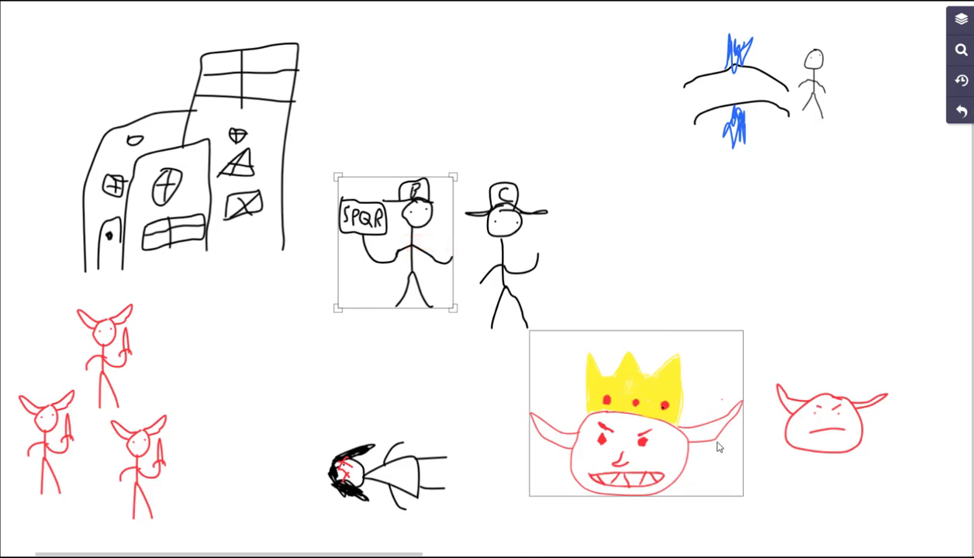
{"action": "mouse_move", "coordinate": [688, 363]}
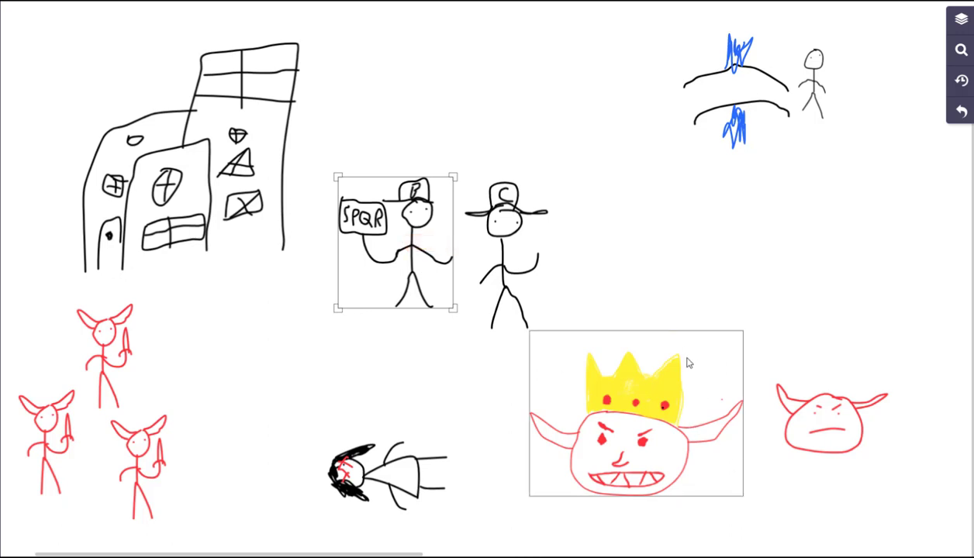
{"action": "mouse_move", "coordinate": [737, 432]}
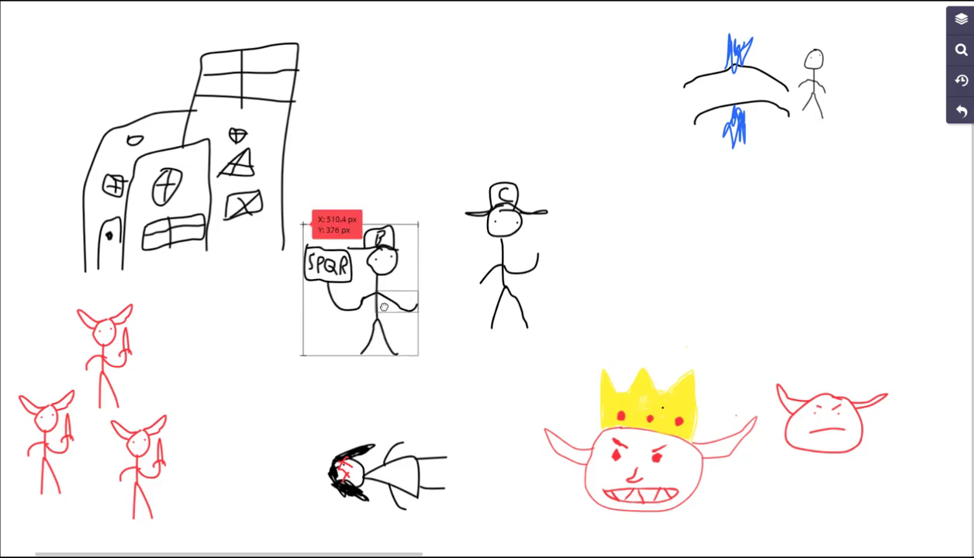
- Shift the SPQR soldier slightly right and push the C-capped figure to the right edge
{"action": "left_click_drag", "start_coordinate": [384, 306], "coordinate": [404, 321]}
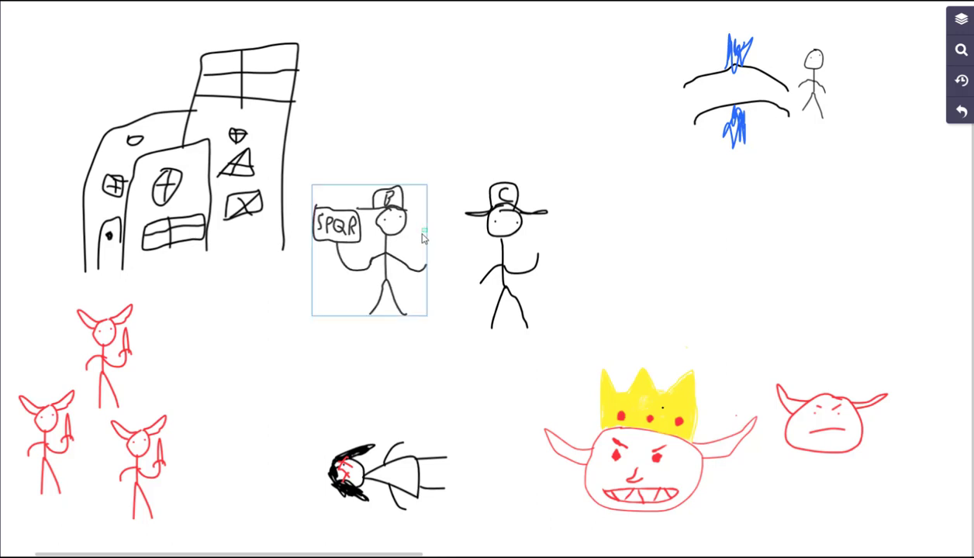
{"action": "left_click_drag", "start_coordinate": [368, 244], "coordinate": [609, 252]}
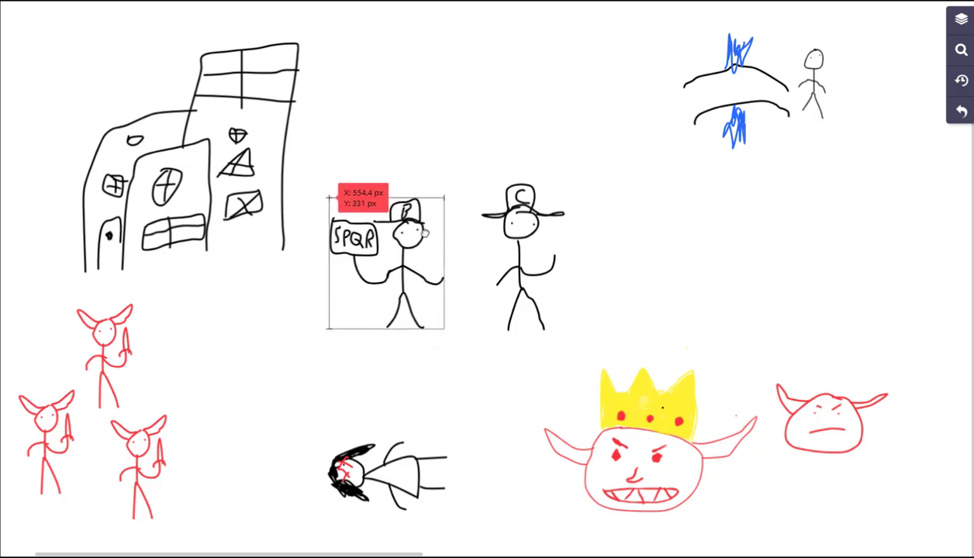
{"action": "left_click_drag", "start_coordinate": [523, 260], "coordinate": [597, 271]}
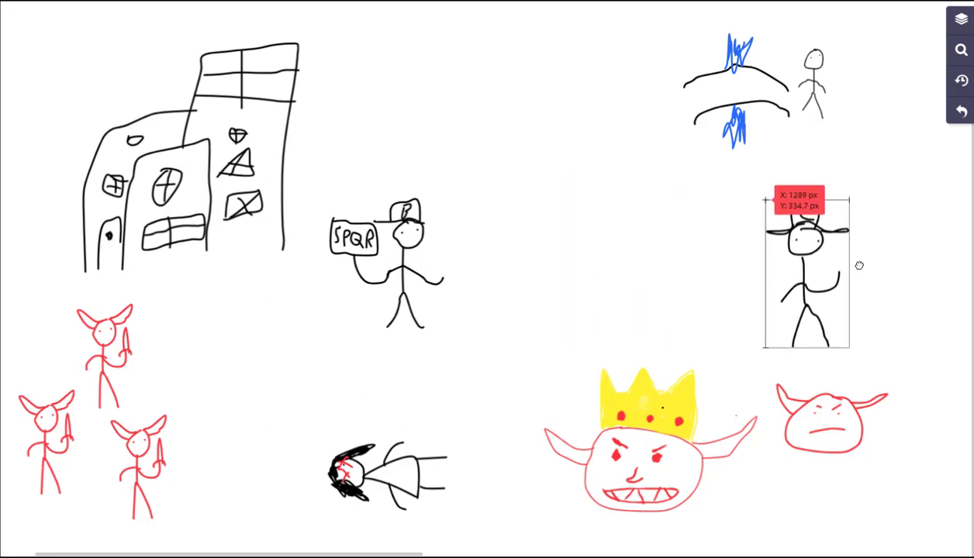
{"action": "left_click_drag", "start_coordinate": [806, 279], "coordinate": [571, 248]}
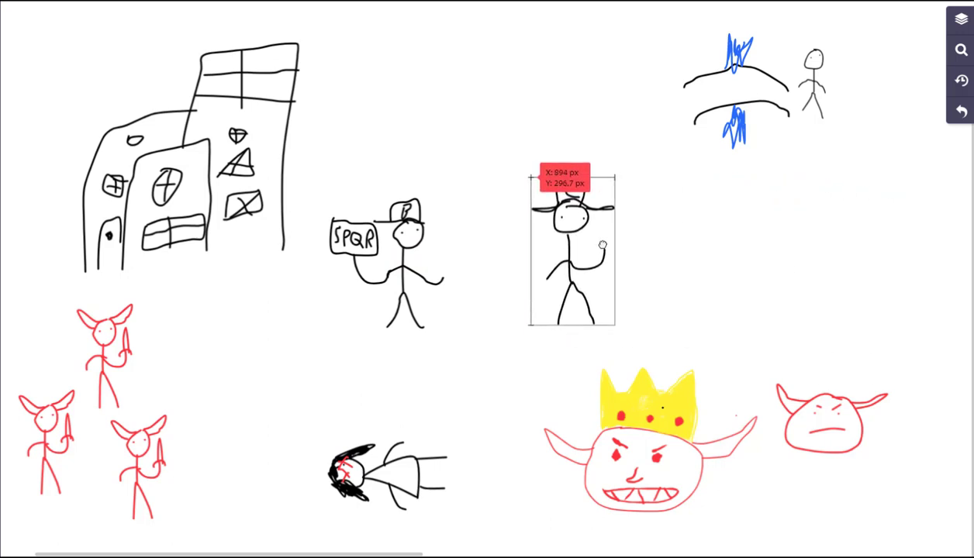
{"action": "left_click_drag", "start_coordinate": [570, 252], "coordinate": [903, 283]}
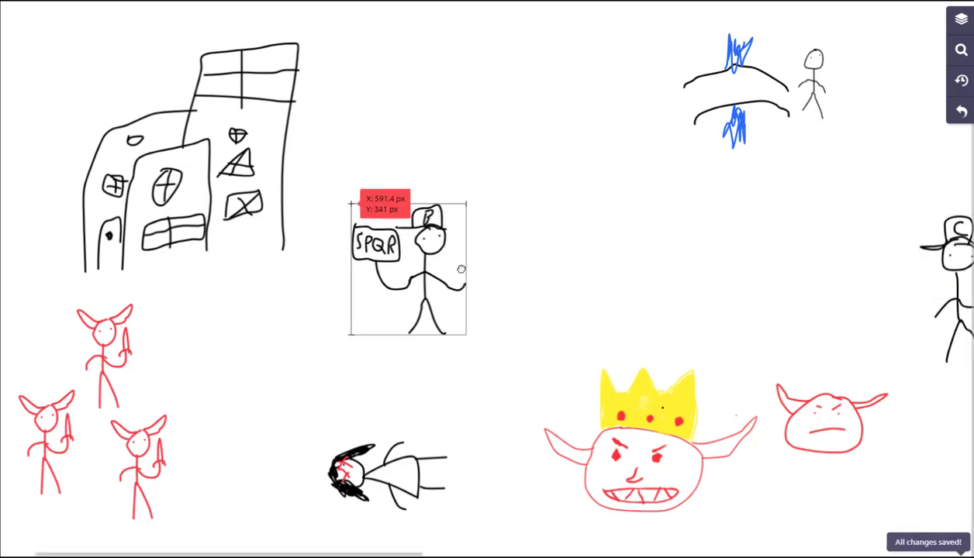
{"action": "left_click_drag", "start_coordinate": [407, 268], "coordinate": [512, 266]}
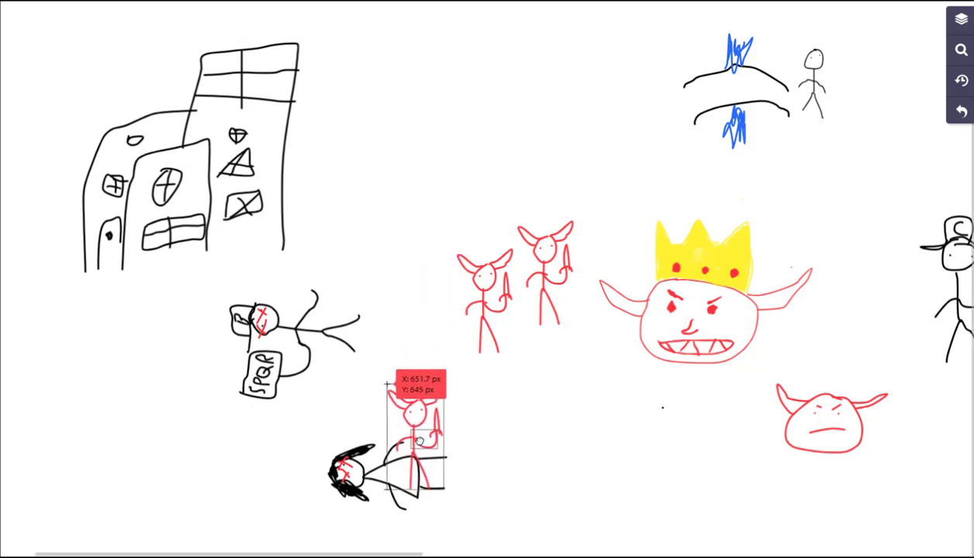
- Drag two red demon soldiers down so they line up below the crowned king
{"action": "left_click_drag", "start_coordinate": [415, 434], "coordinate": [558, 418]}
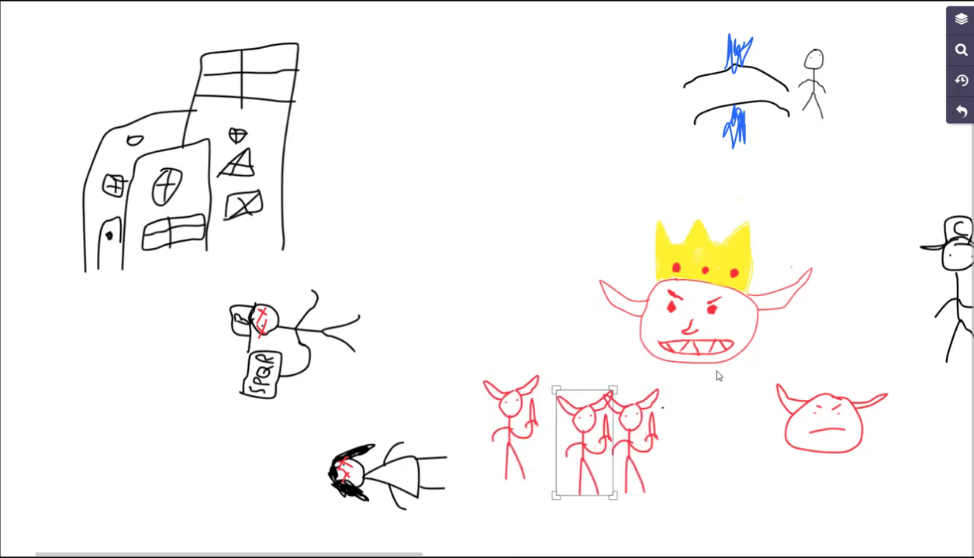
{"action": "left_click_drag", "start_coordinate": [692, 322], "coordinate": [834, 423]}
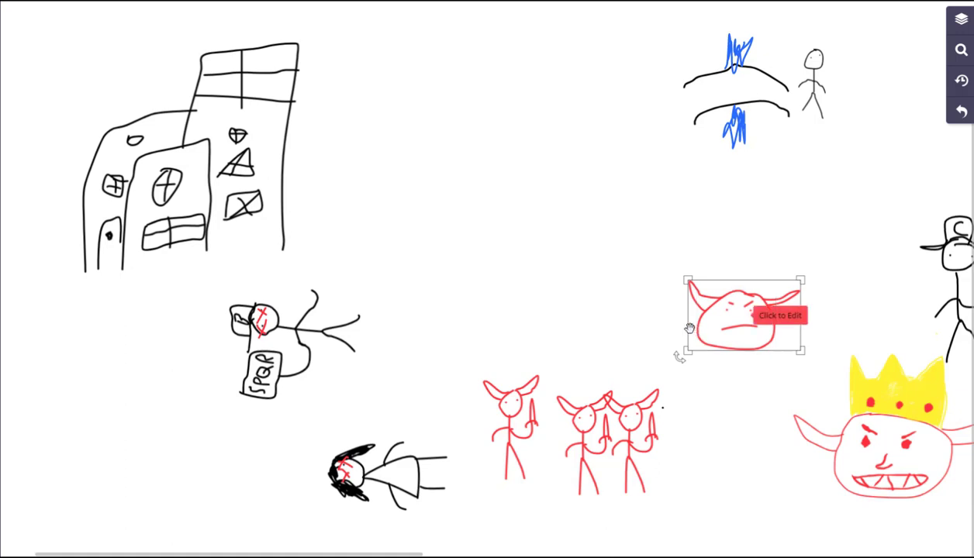
- Carry the small horned demon head across the canvas to rest beside the buildings
{"action": "left_click_drag", "start_coordinate": [741, 317], "coordinate": [670, 303]}
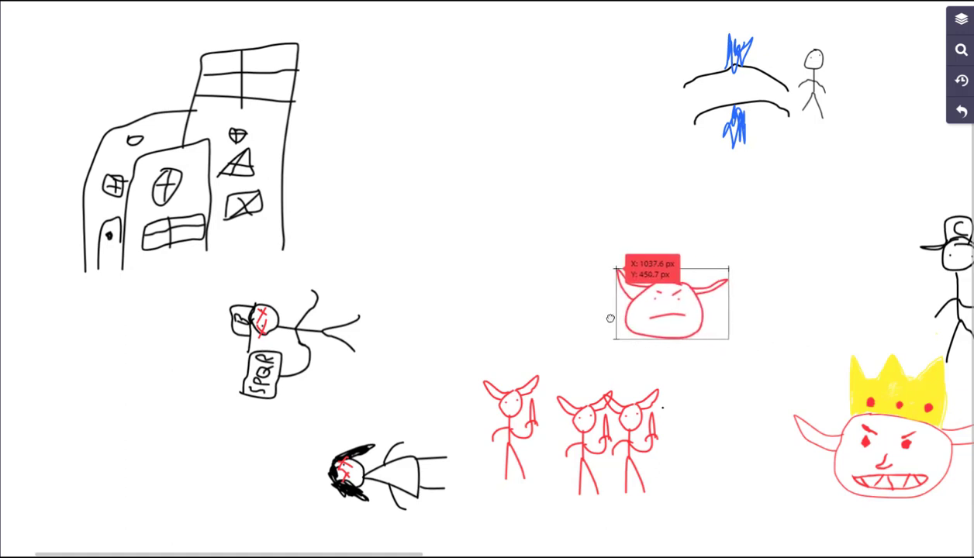
{"action": "left_click_drag", "start_coordinate": [670, 306], "coordinate": [364, 209]}
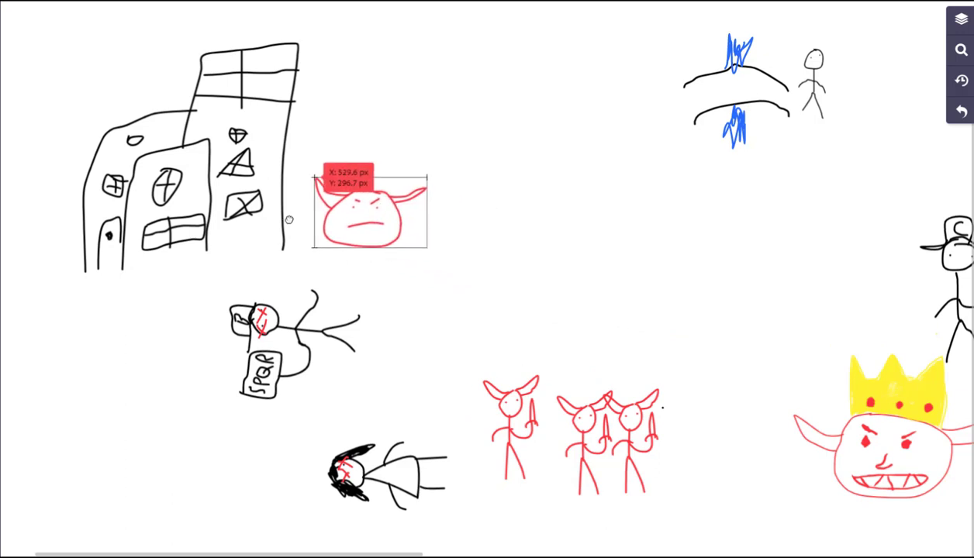
{"action": "left_click_drag", "start_coordinate": [368, 214], "coordinate": [135, 205]}
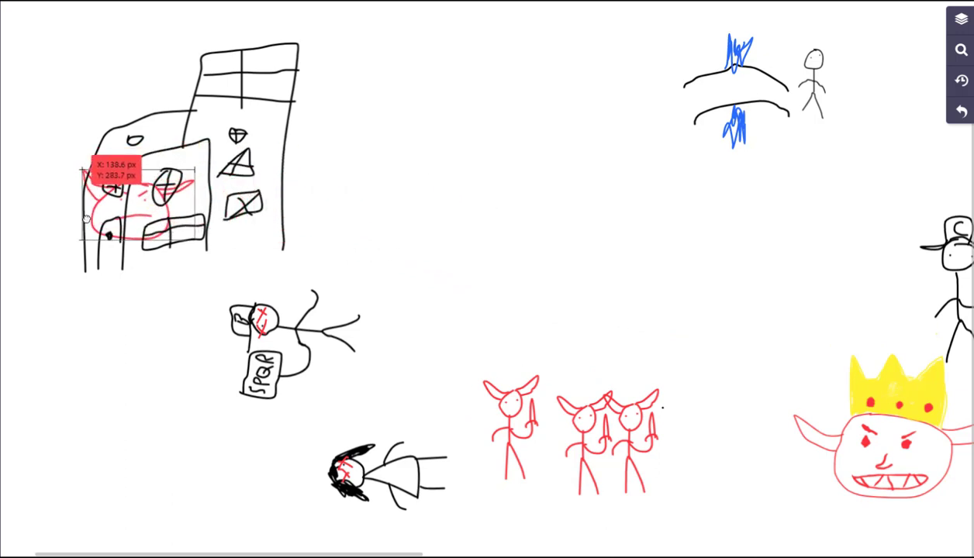
{"action": "left_click_drag", "start_coordinate": [135, 206], "coordinate": [357, 221]}
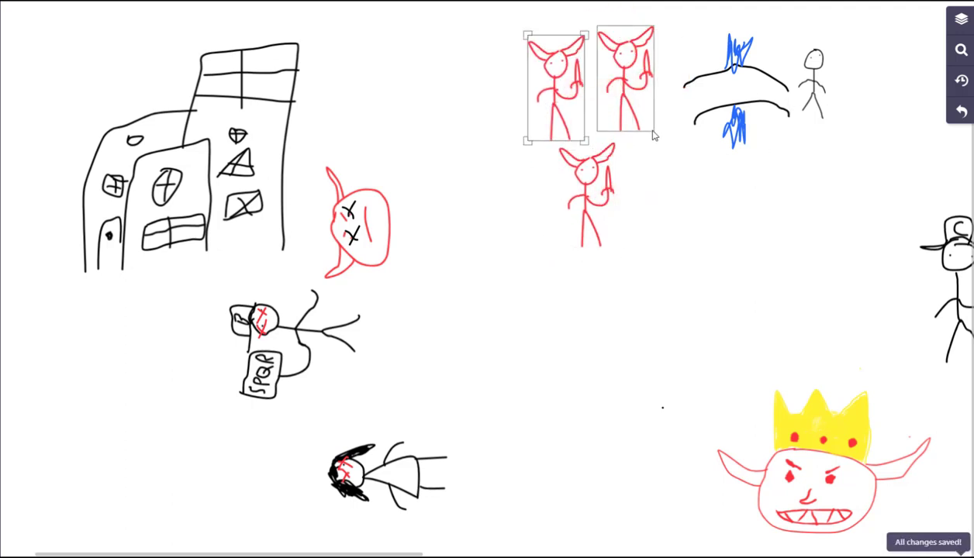
- Move the top demon soldiers toward the blue trees and shift the crowned king up and left
{"action": "left_click", "coordinate": [684, 279]}
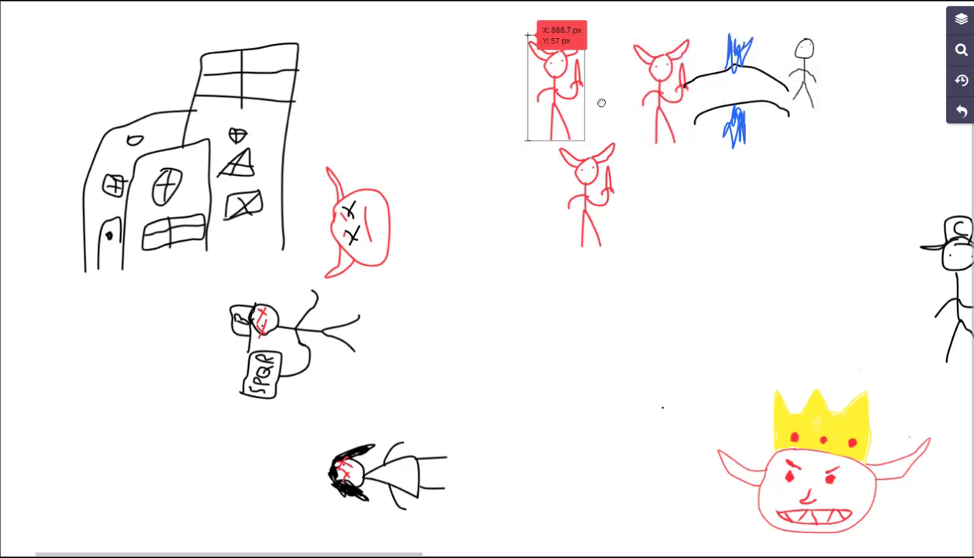
{"action": "left_click_drag", "start_coordinate": [554, 89], "coordinate": [597, 109]}
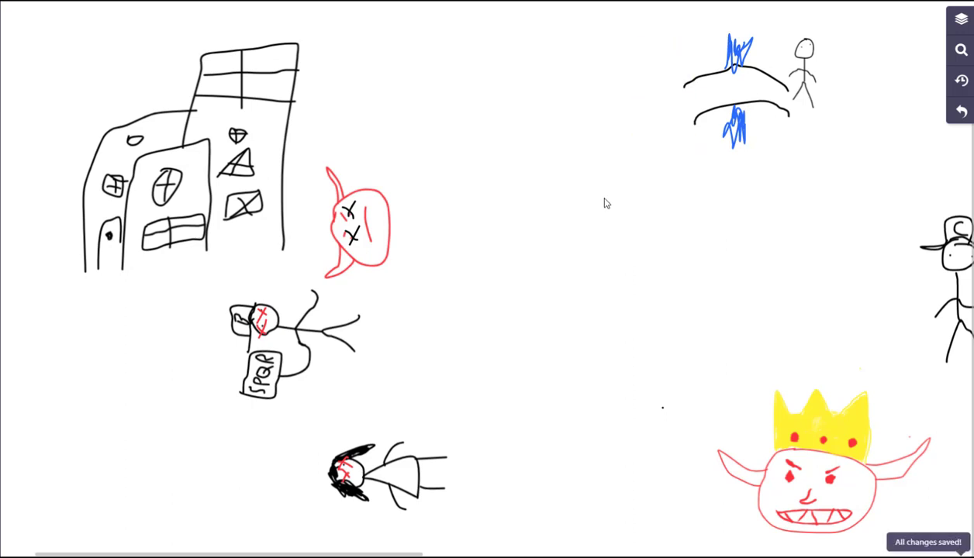
{"action": "mouse_move", "coordinate": [815, 147]}
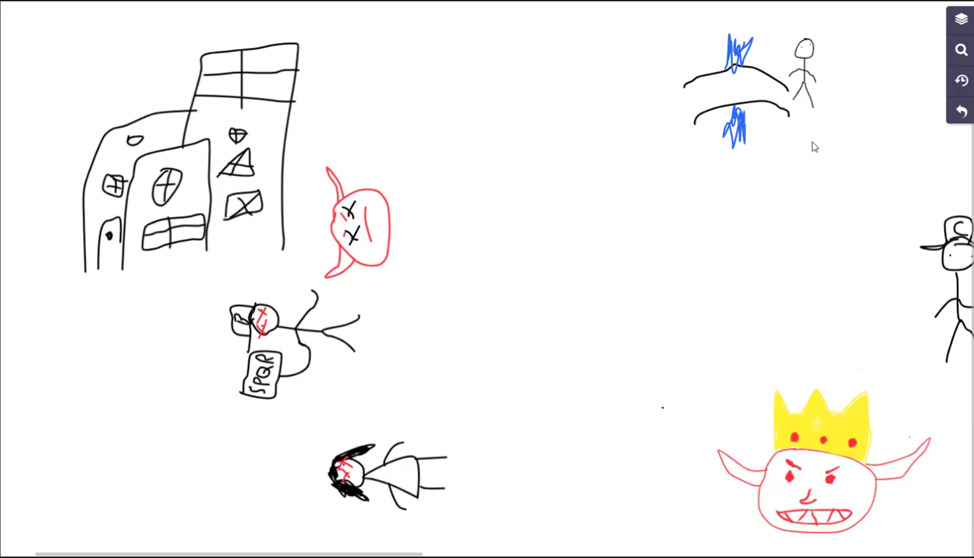
{"action": "mouse_move", "coordinate": [818, 266]}
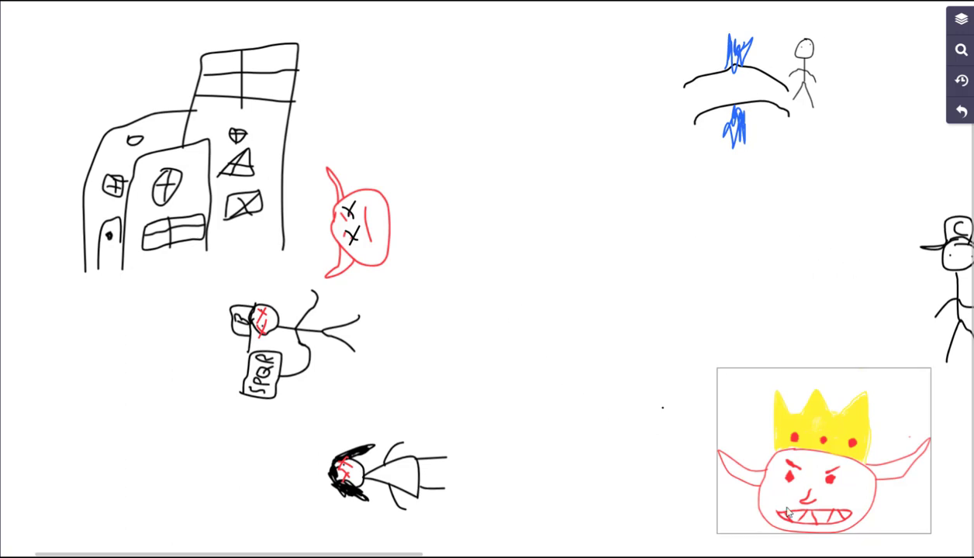
{"action": "left_click_drag", "start_coordinate": [822, 453], "coordinate": [678, 388]}
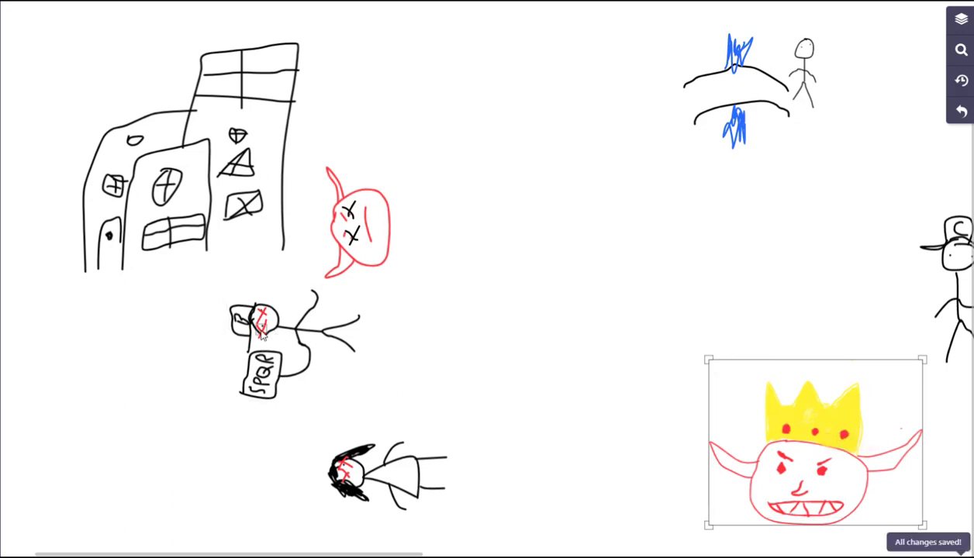
{"action": "left_click", "coordinate": [264, 326]}
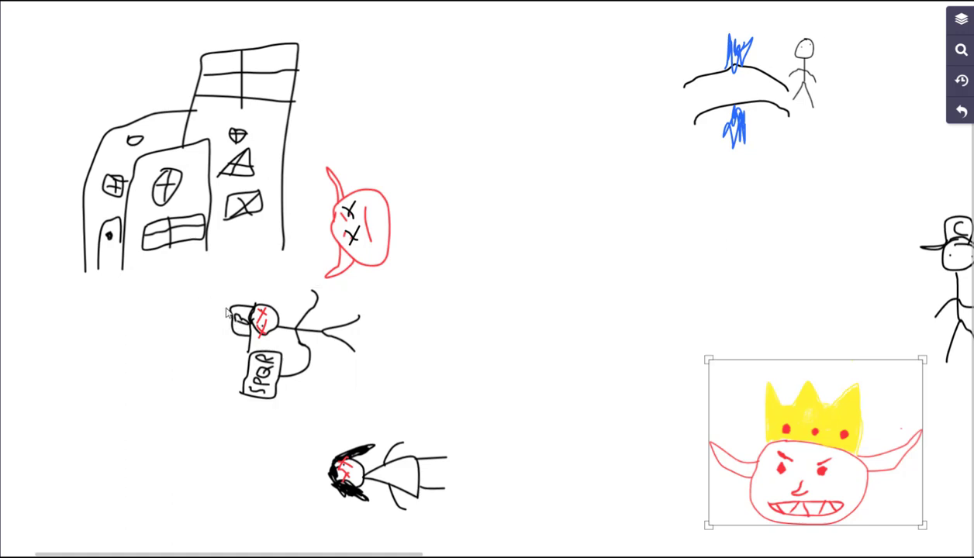
{"action": "mouse_move", "coordinate": [249, 324]}
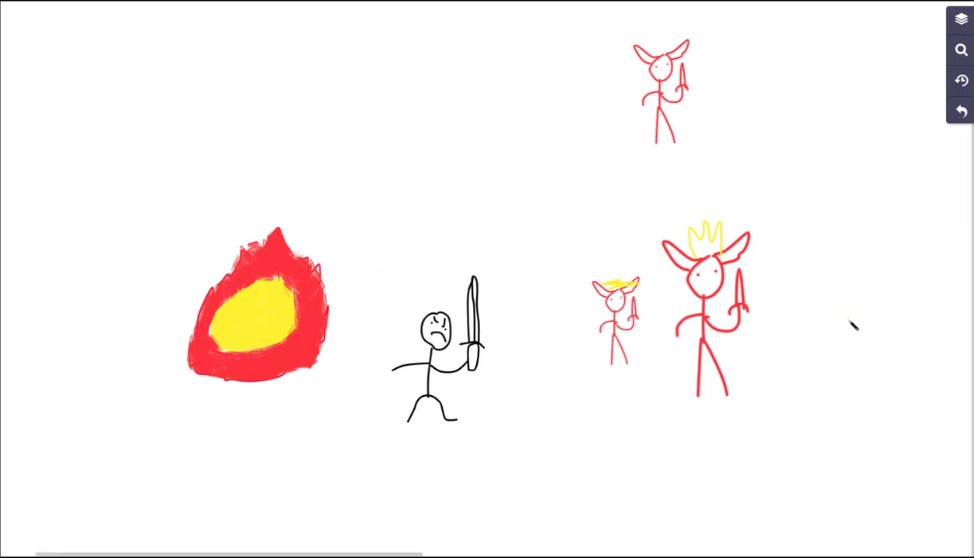
{"action": "mouse_move", "coordinate": [488, 174]}
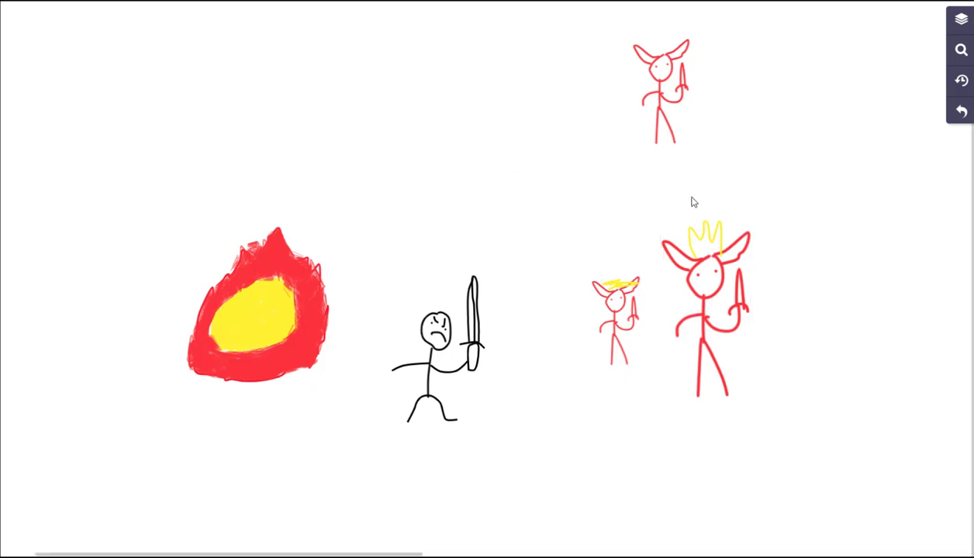
{"action": "mouse_move", "coordinate": [686, 203]}
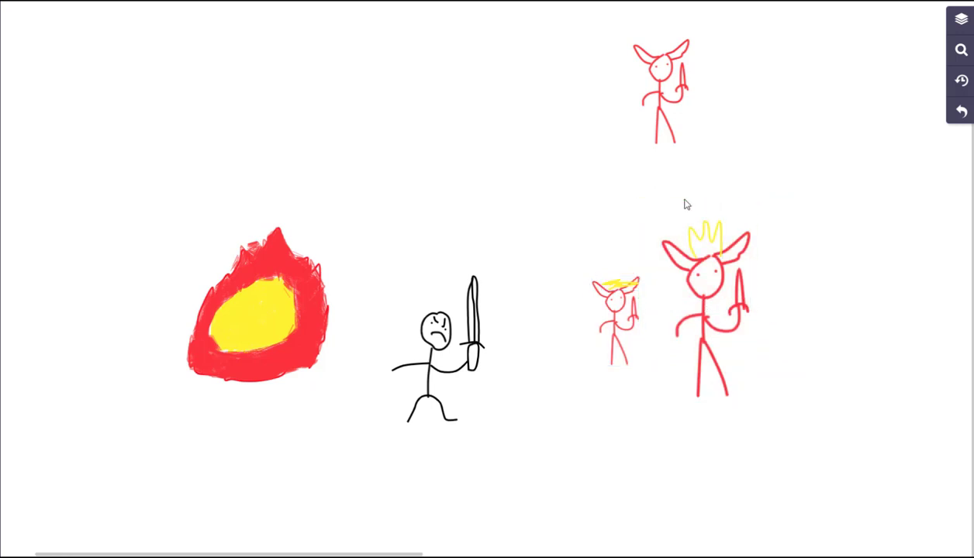
- Shift a drawing right, then reposition the sword stick figure lower right near the king
{"action": "left_click_drag", "start_coordinate": [671, 210], "coordinate": [762, 210]}
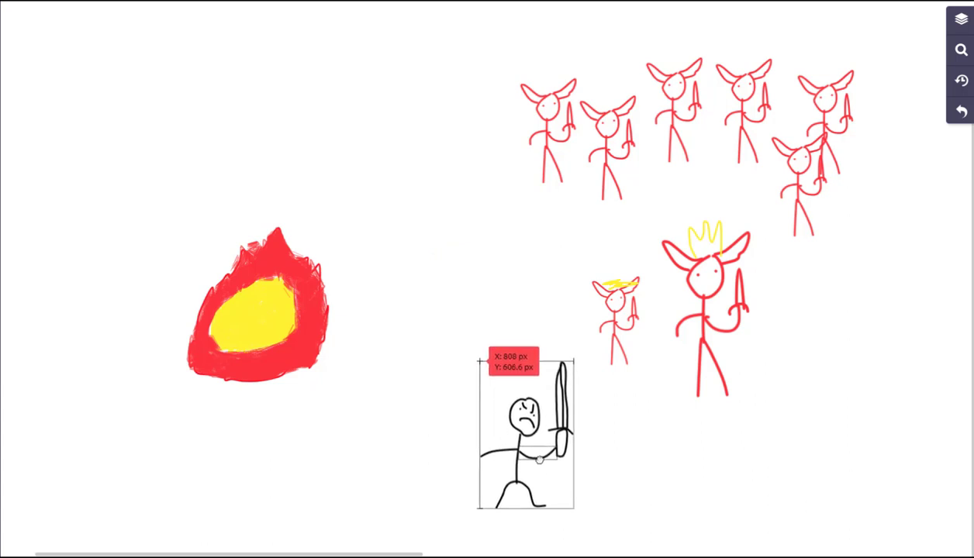
{"action": "left_click_drag", "start_coordinate": [537, 460], "coordinate": [479, 386]}
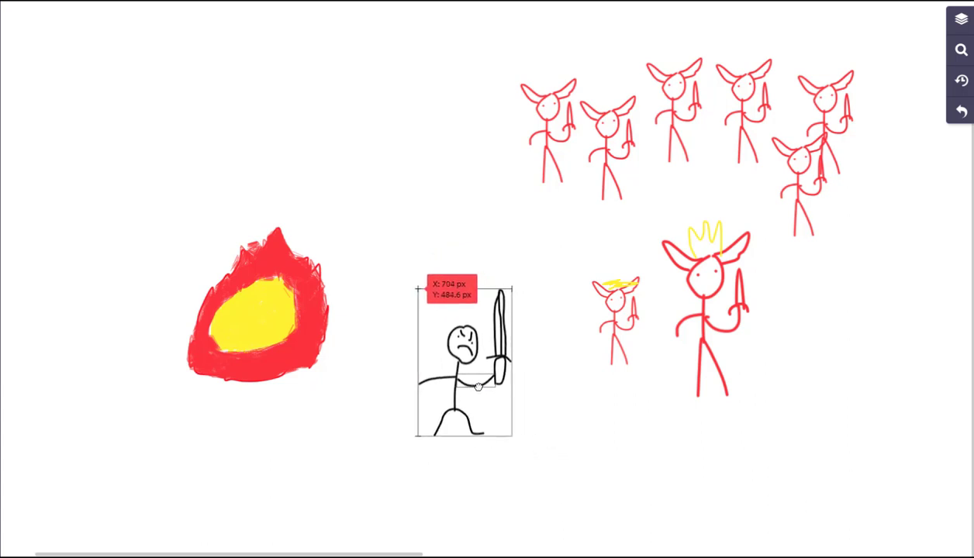
{"action": "left_click_drag", "start_coordinate": [463, 364], "coordinate": [492, 388]}
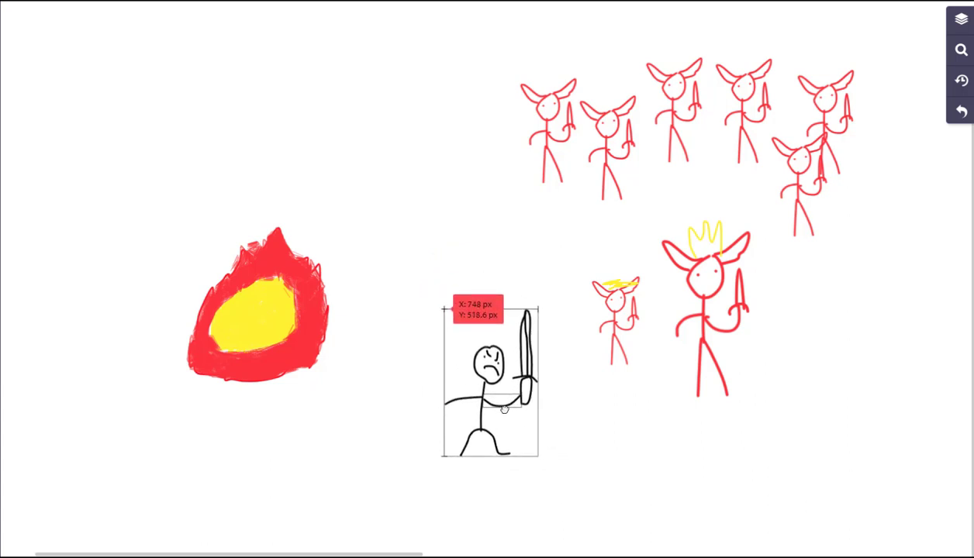
{"action": "left_click_drag", "start_coordinate": [489, 383], "coordinate": [684, 419]}
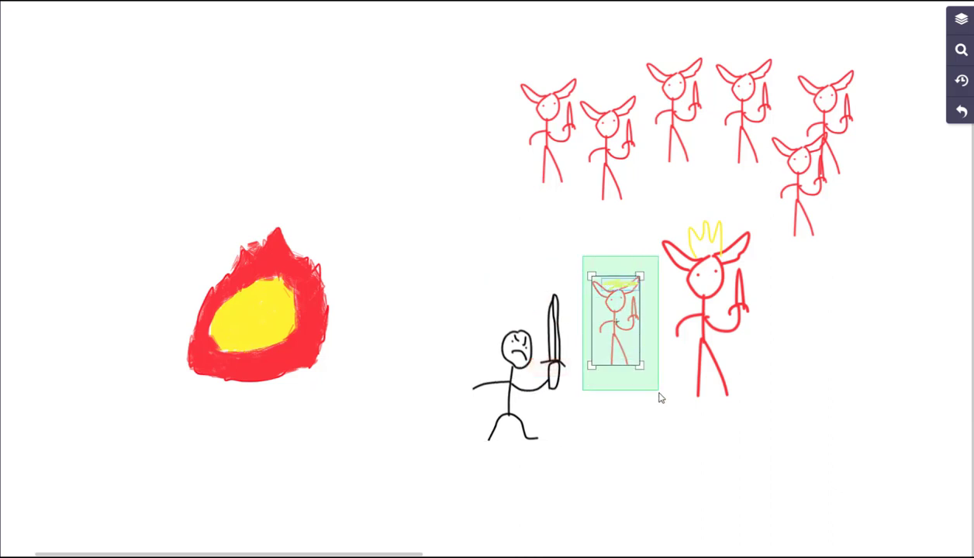
- Select the small haloed demon and move the stick figure among the demon soldiers
{"action": "left_click_drag", "start_coordinate": [619, 324], "coordinate": [504, 302]}
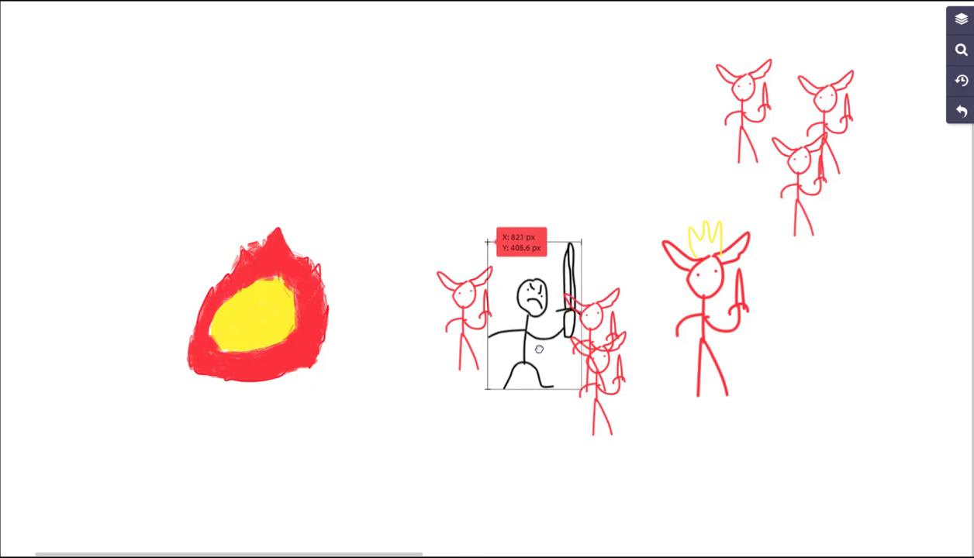
{"action": "left_click_drag", "start_coordinate": [532, 322], "coordinate": [500, 345]}
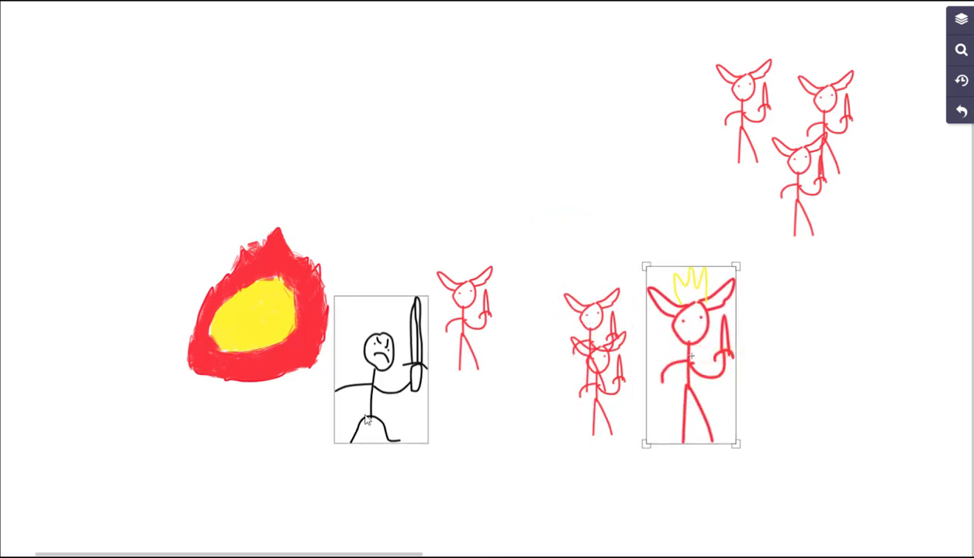
- Move the sword stick figure left past the fire to the lower-left corner
{"action": "left_click_drag", "start_coordinate": [379, 368], "coordinate": [105, 275]}
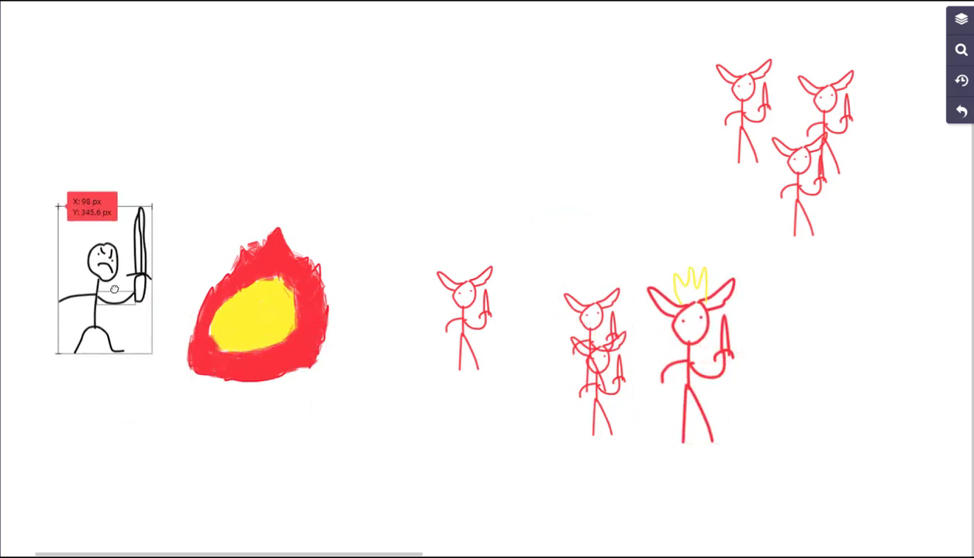
{"action": "left_click_drag", "start_coordinate": [112, 289], "coordinate": [117, 179]}
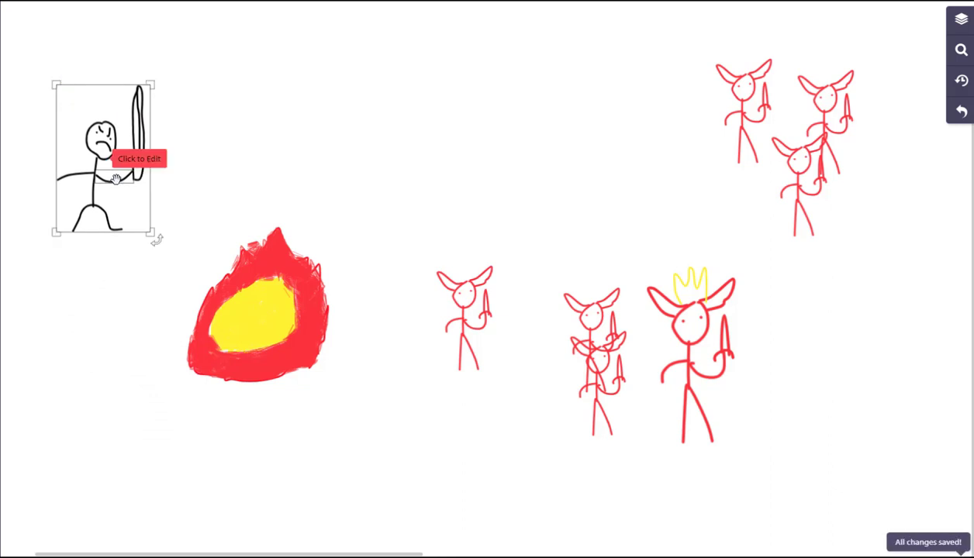
{"action": "mouse_move", "coordinate": [926, 87]}
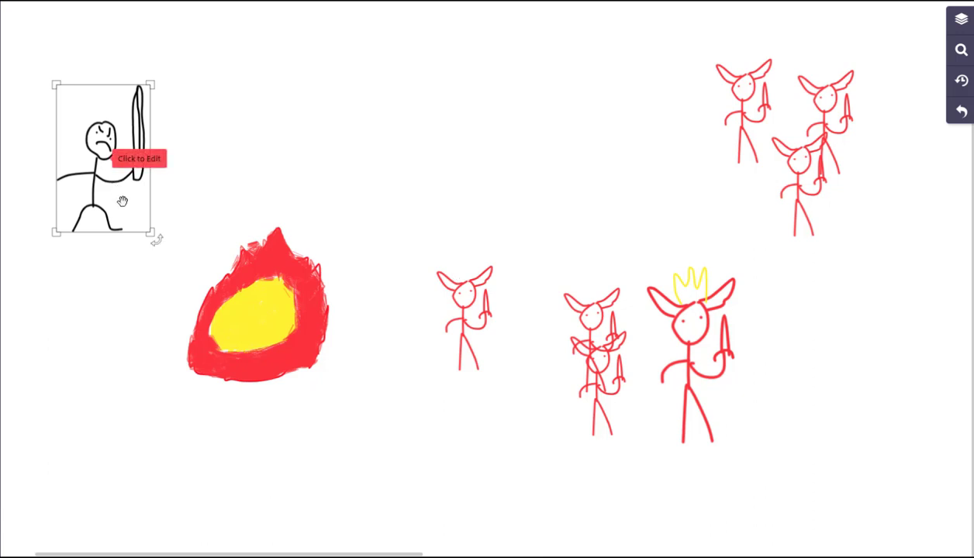
{"action": "left_click_drag", "start_coordinate": [101, 159], "coordinate": [99, 411]}
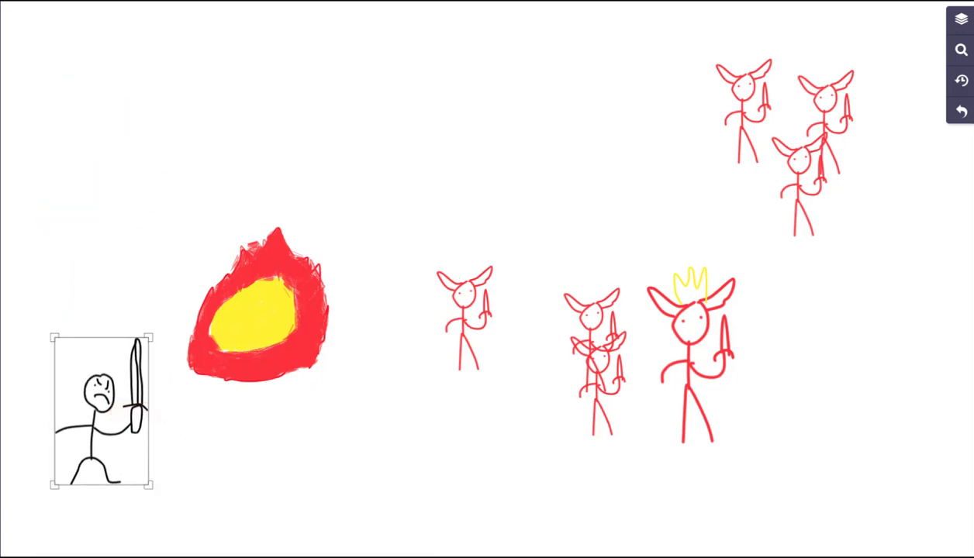